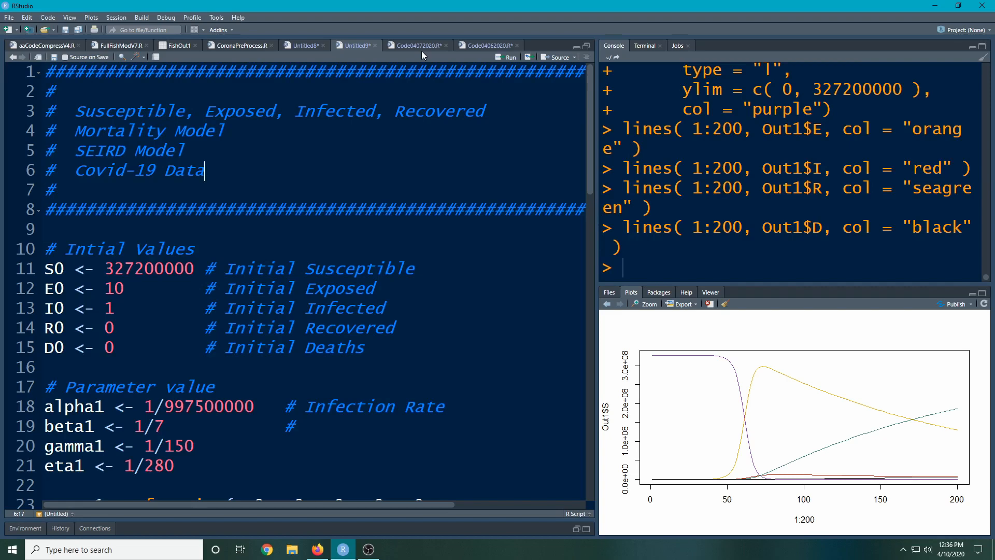
{"action": "mouse_move", "coordinate": [337, 167]}
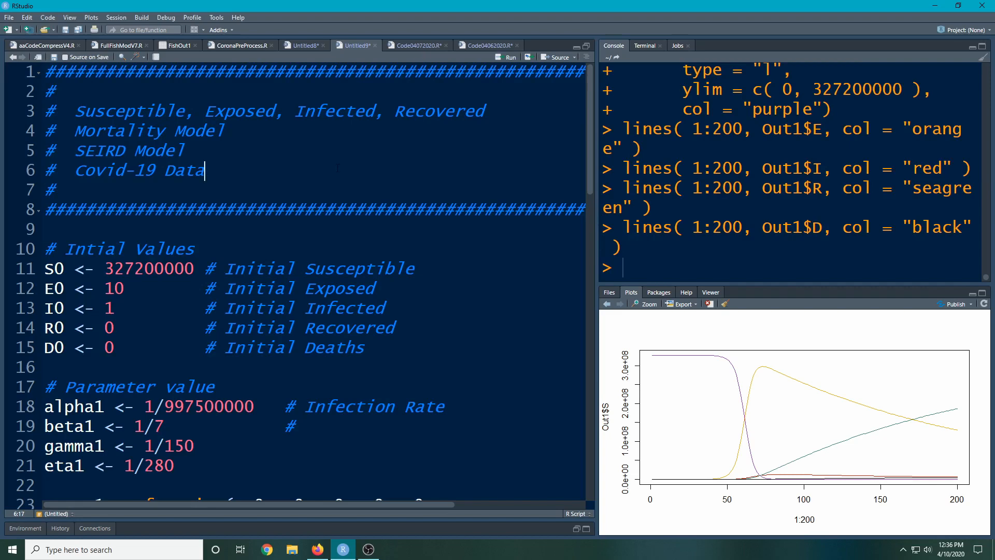
Copy the initial values and parameters (lines 10–21) below the read.csv lines
{"action": "left_click", "coordinate": [45, 248]}
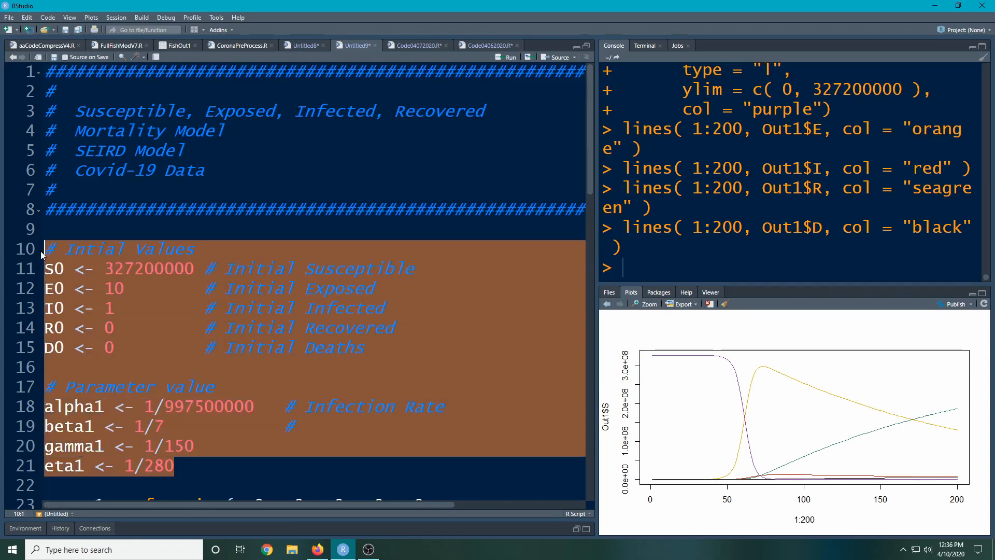
{"action": "scroll", "scroll_direction": "down", "scroll_amount": 3}
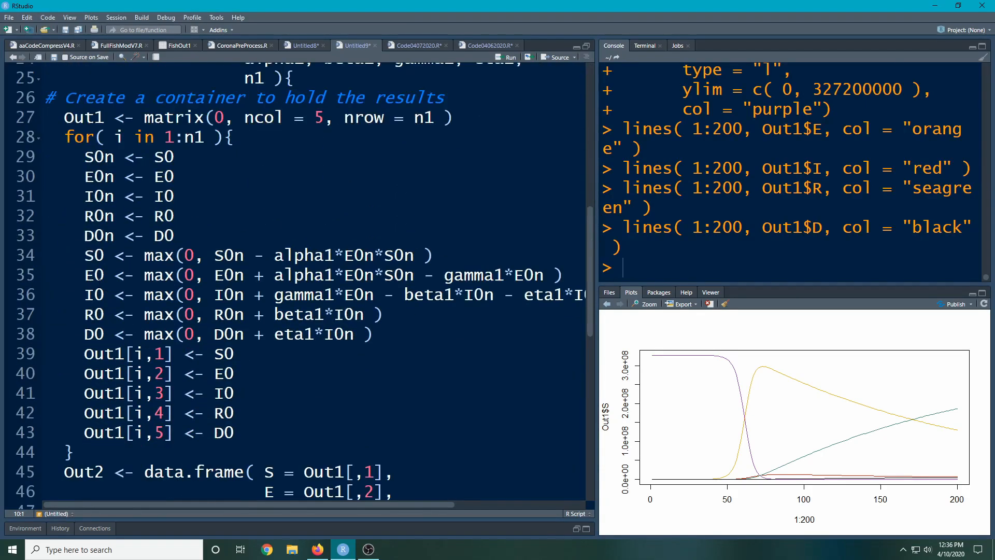
{"action": "scroll", "scroll_direction": "down", "scroll_amount": 3}
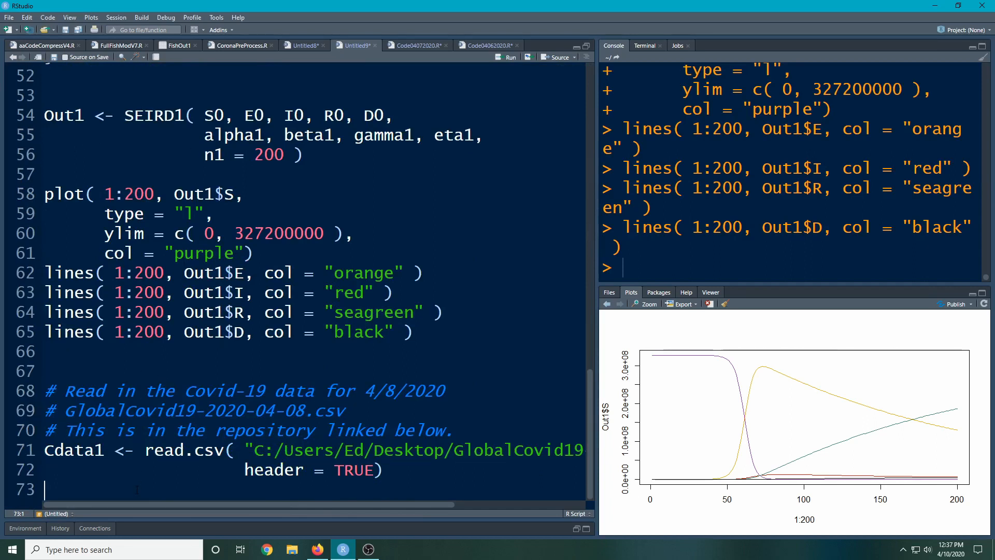
{"action": "scroll", "scroll_direction": "down", "scroll_amount": 3}
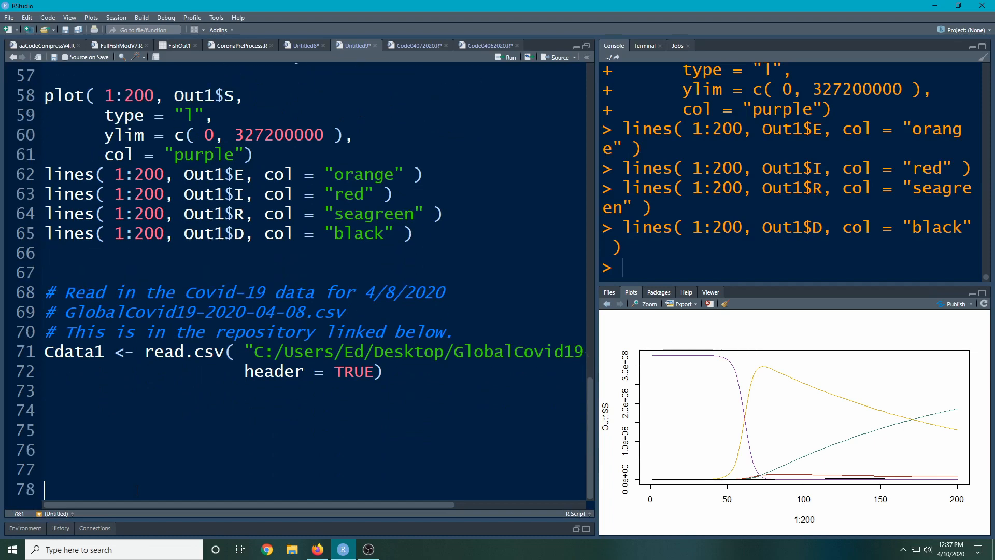
{"action": "scroll", "scroll_direction": "down", "scroll_amount": 3}
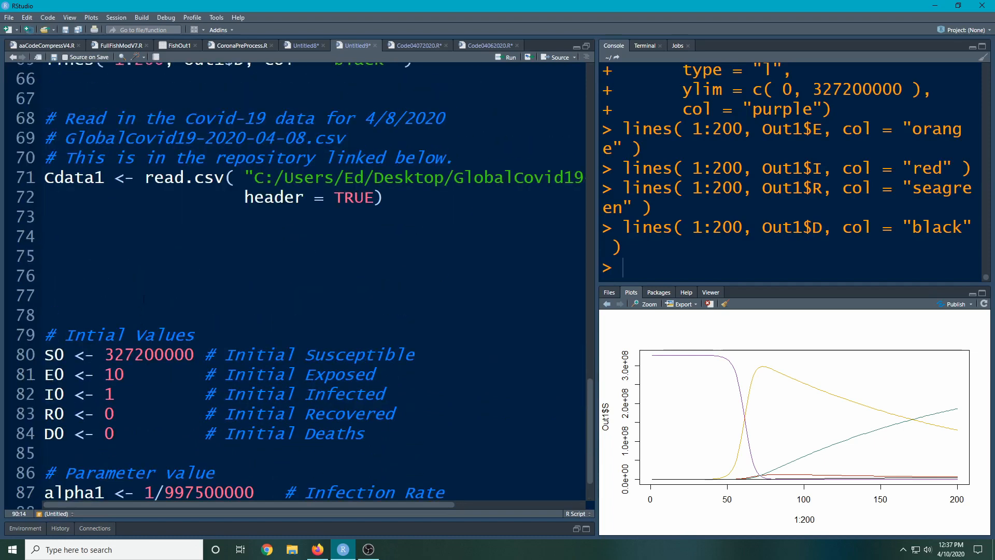
{"action": "scroll", "scroll_direction": "down", "scroll_amount": 3}
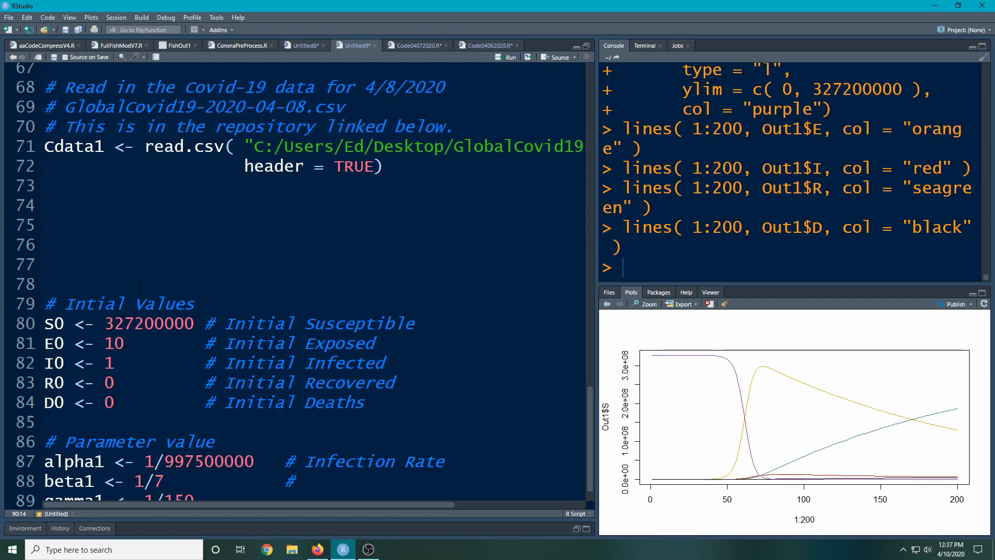
Run the read.csv lines to load the Covid-19 data
{"action": "double_click", "coordinate": [89, 107]}
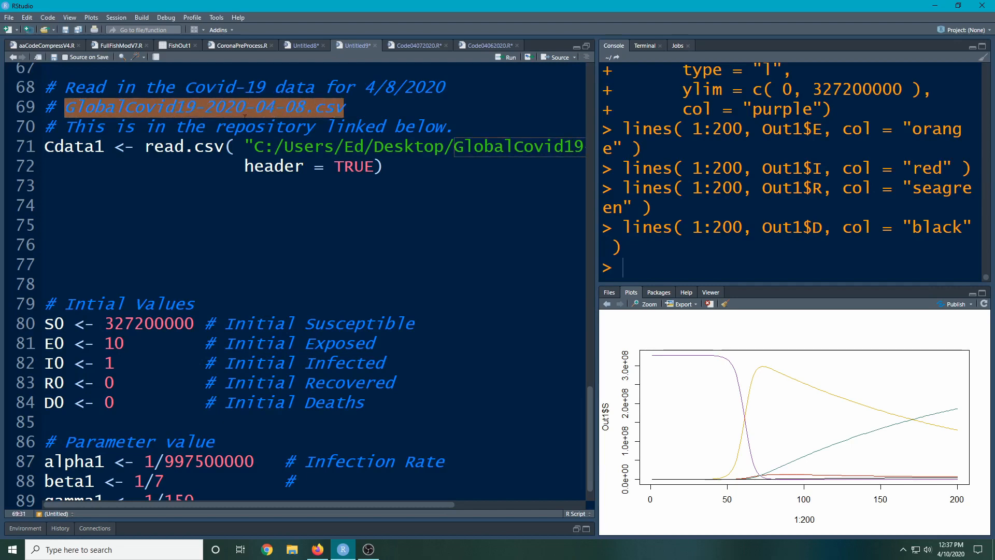
{"action": "left_click", "coordinate": [262, 107]}
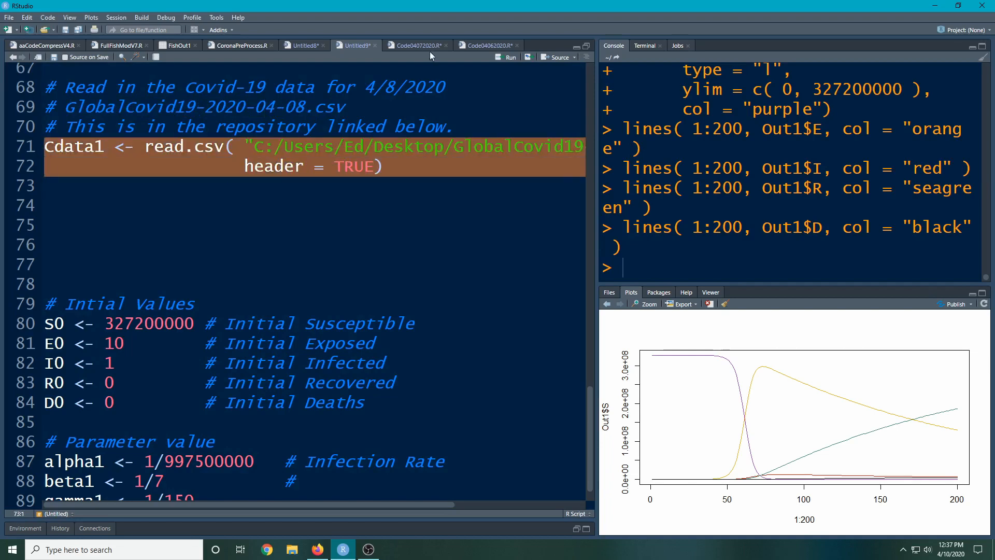
{"action": "left_click", "coordinate": [511, 57]}
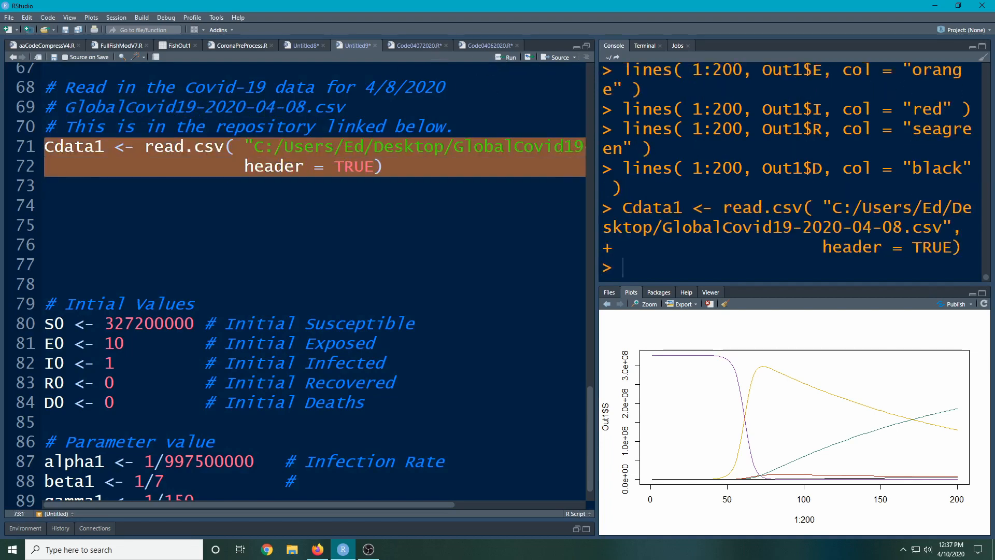
Add '# Grab the US Data' and a US1 <- Cdata1[...] subset line, then run them
{"action": "left_click", "coordinate": [142, 208]}
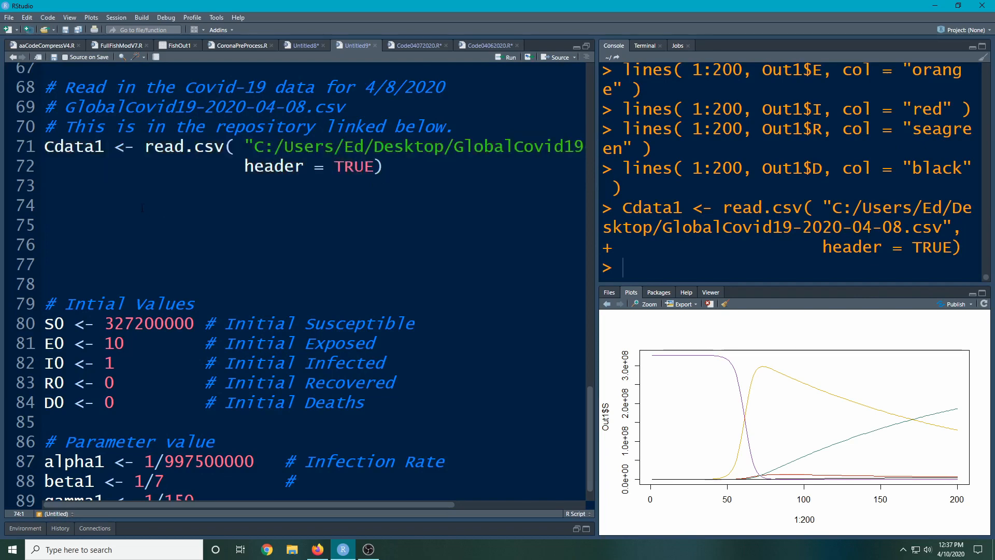
{"action": "type", "text": "# Grab"}
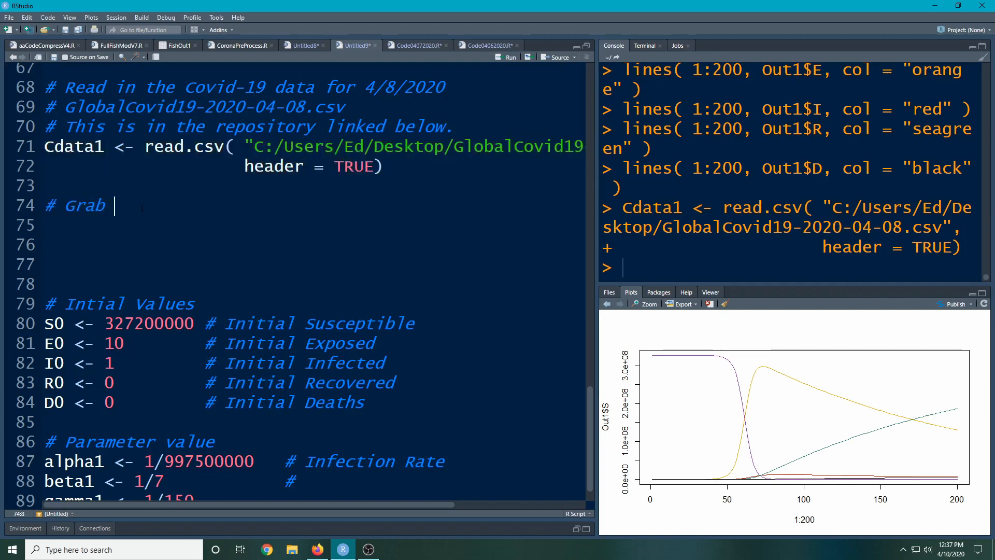
{"action": "type", "text": "the US Data"}
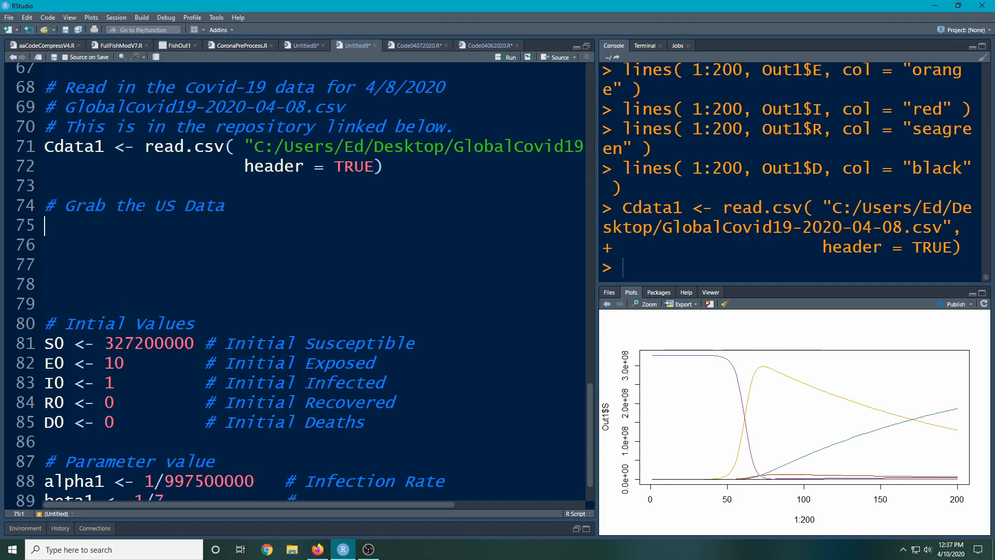
{"action": "type", "text": "US"}
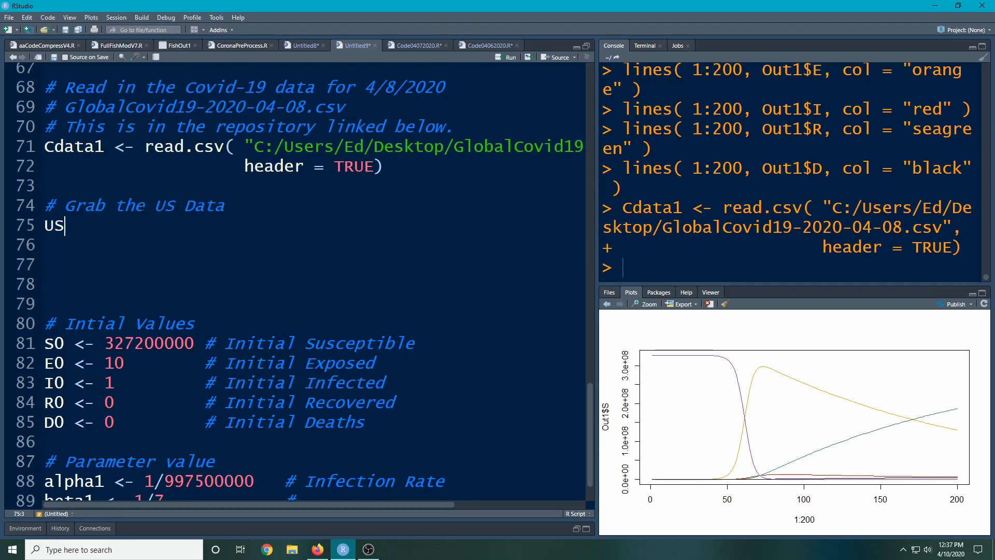
{"action": "type", "text": "1"}
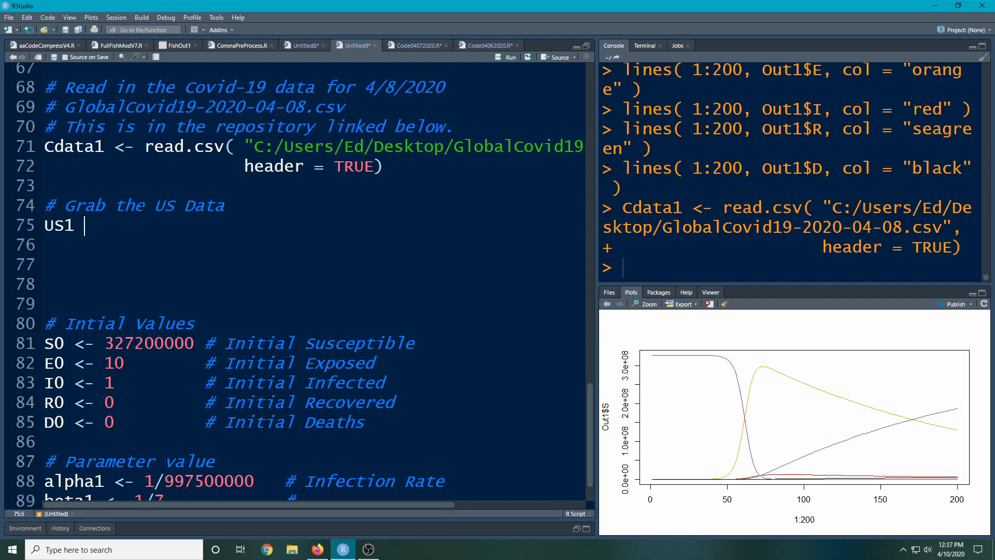
{"action": "type", "text": "<-"}
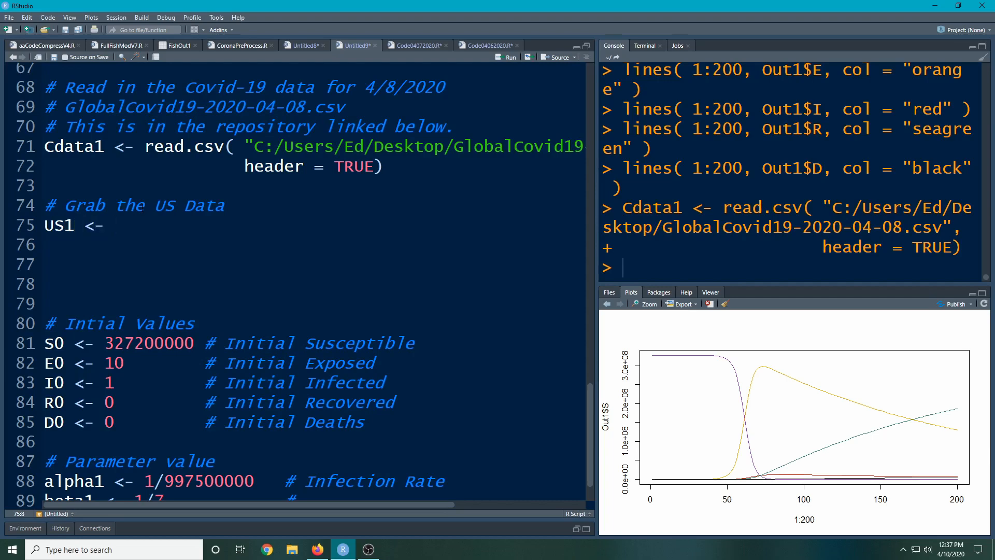
{"action": "type", "text": "Cdata1"}
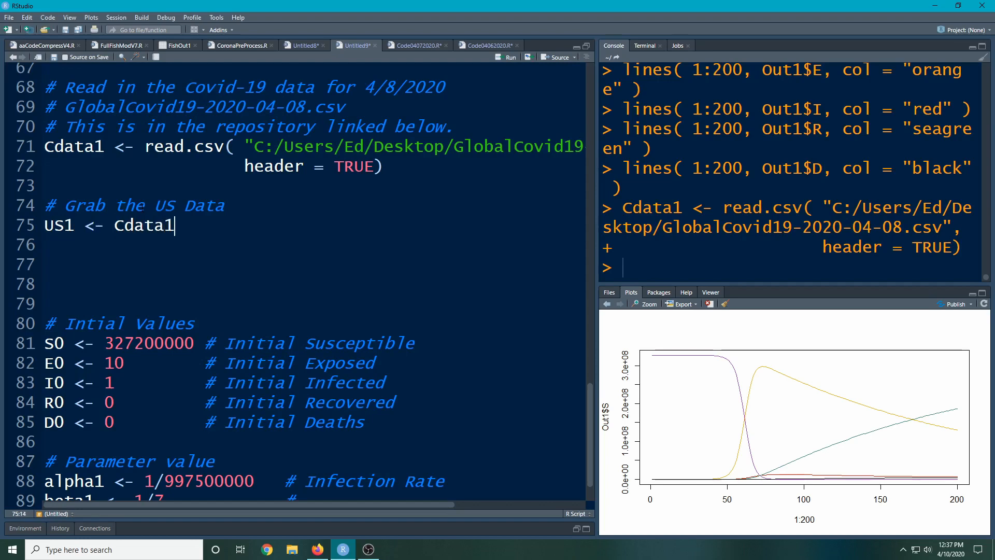
{"action": "type", "text": "[ C"}
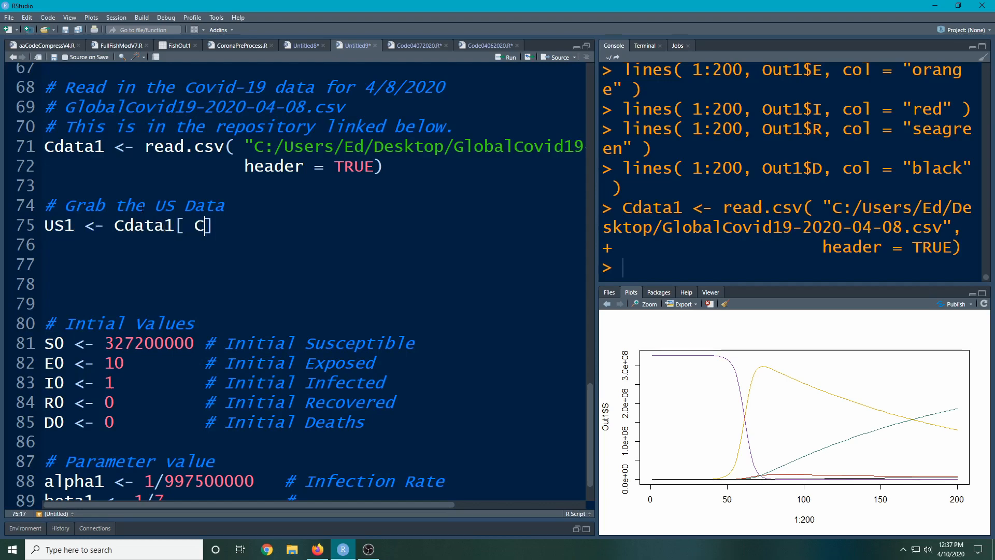
{"action": "type", "text": "data1$Country == \"U"}
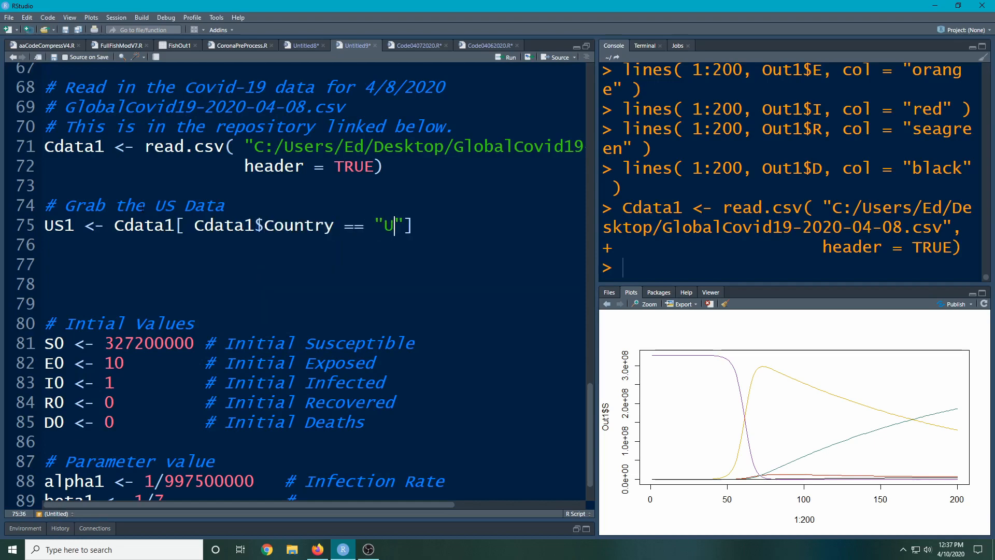
{"action": "type", "text": "S"}
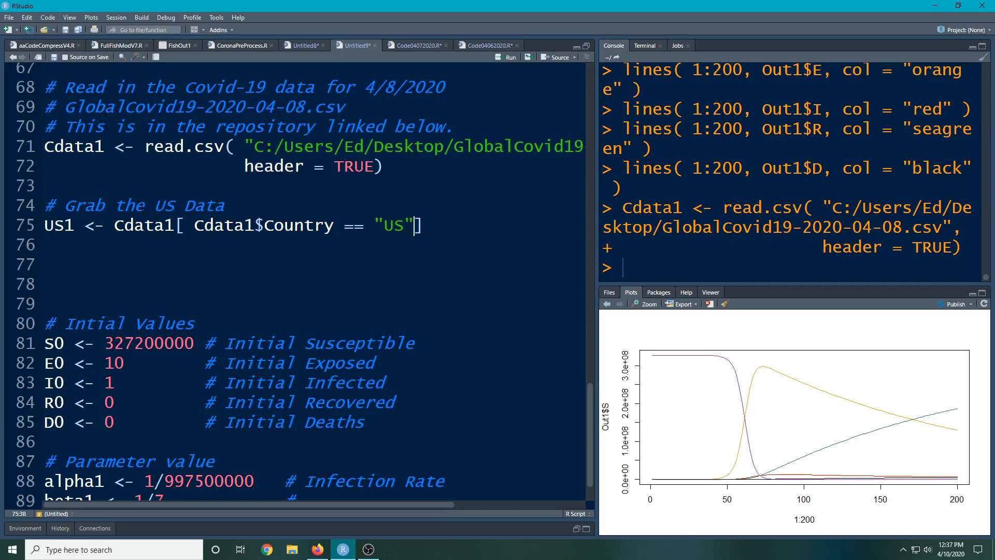
{"action": "type", "text": ","}
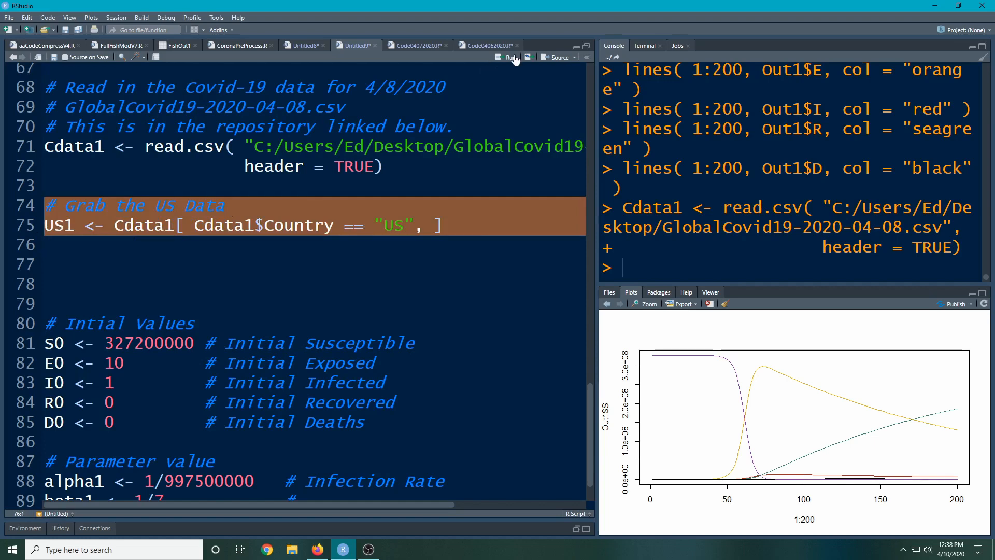
{"action": "left_click", "coordinate": [511, 57]}
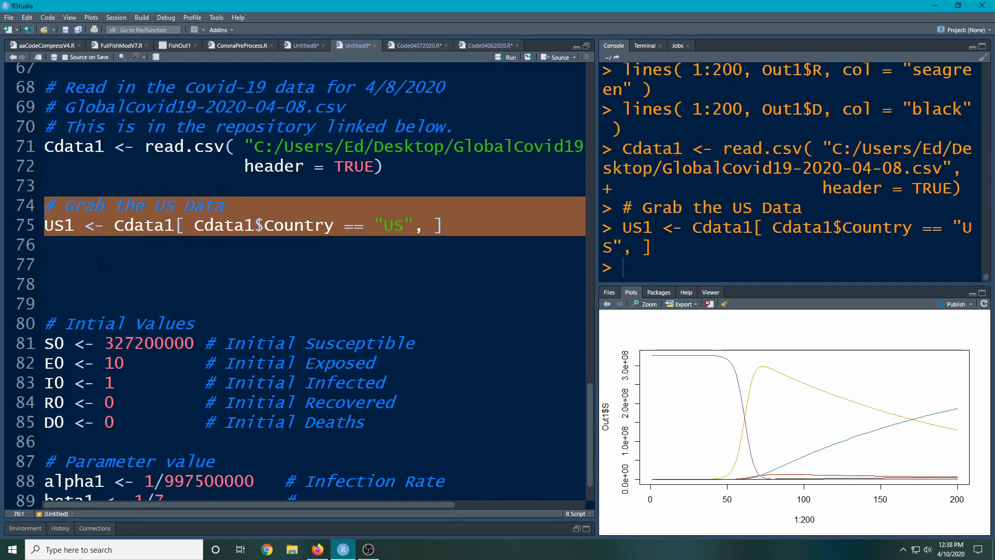
{"action": "left_click", "coordinate": [102, 264]}
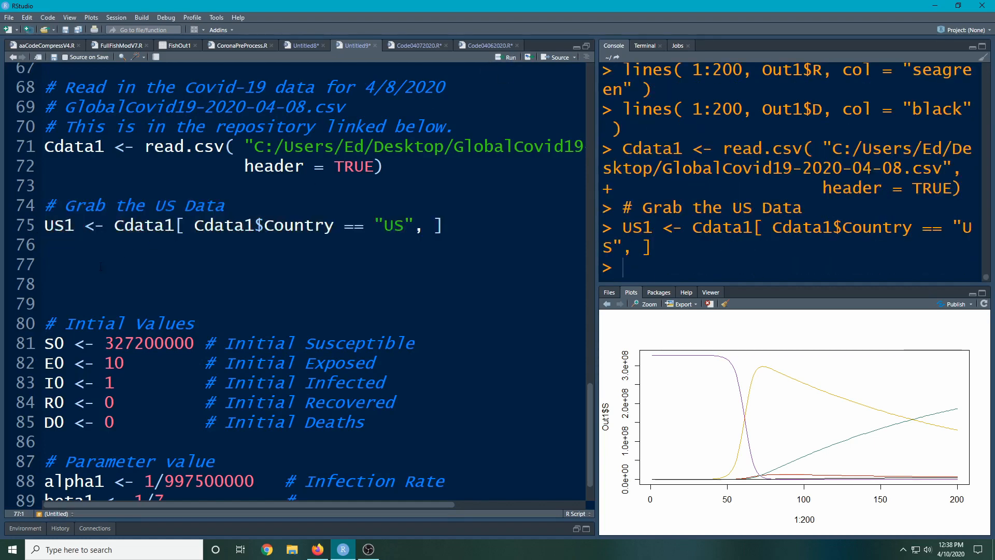
Type Out1 <- SEIRD1(S0, E0, I0, R0, D0, alpha1, beta1, gamma1, eta1, n1 = 200) below the parameters
{"action": "scroll", "scroll_direction": "up", "scroll_amount": 3}
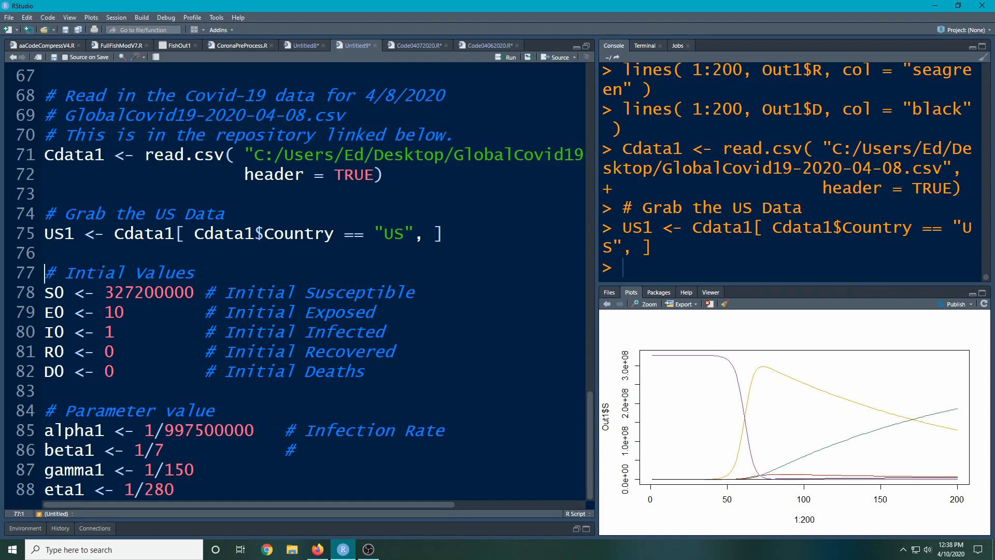
{"action": "scroll", "scroll_direction": "up", "scroll_amount": 3}
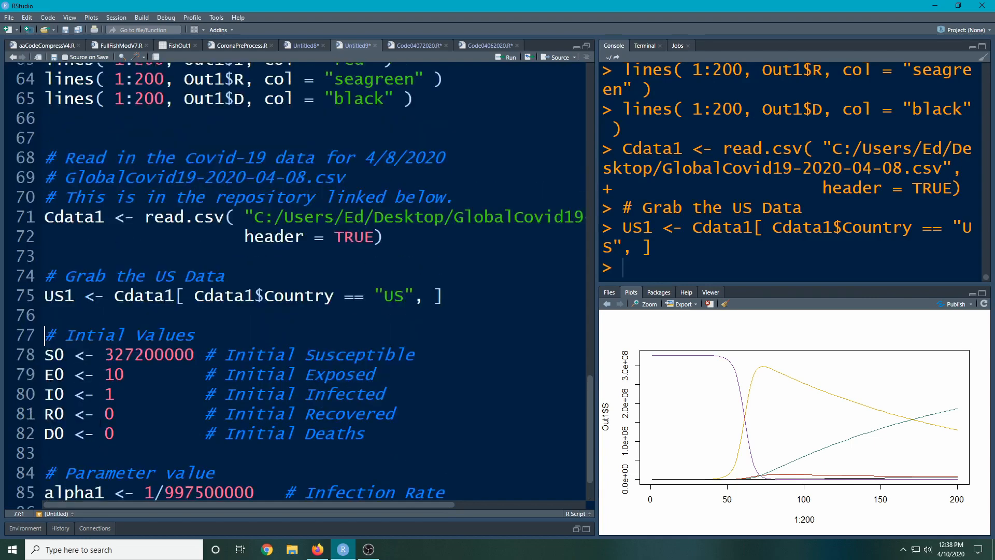
{"action": "scroll", "scroll_direction": "up", "scroll_amount": 3}
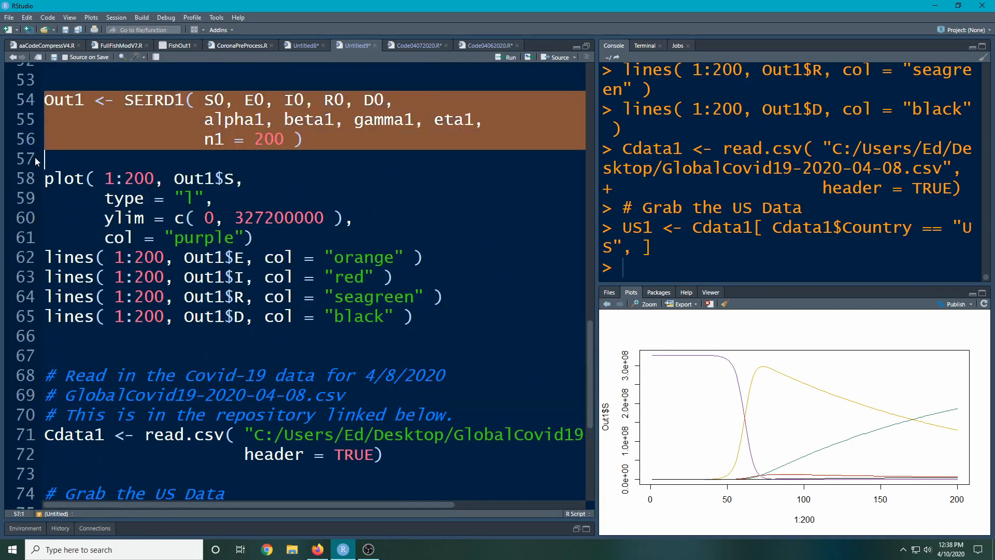
{"action": "scroll", "scroll_direction": "down", "scroll_amount": 3}
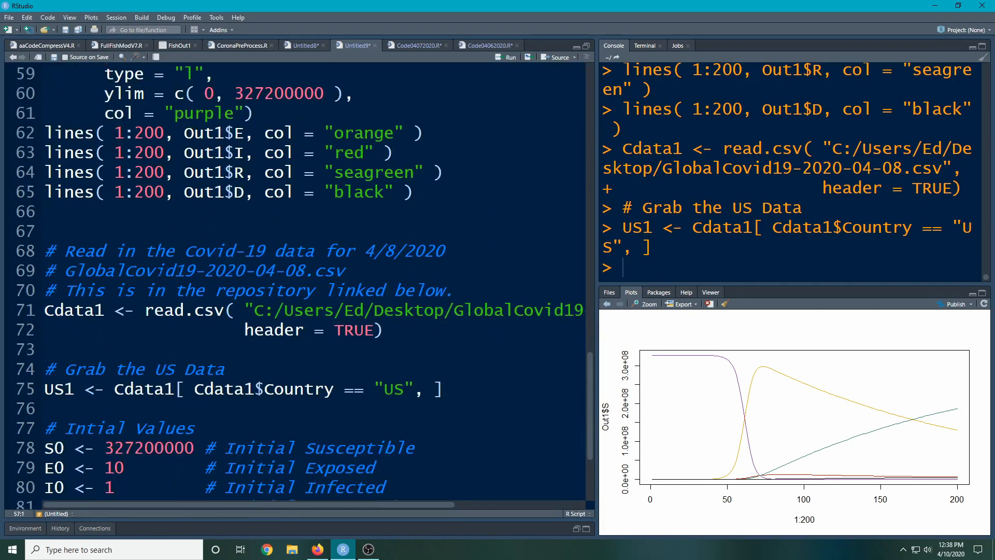
{"action": "scroll", "scroll_direction": "down", "scroll_amount": 3}
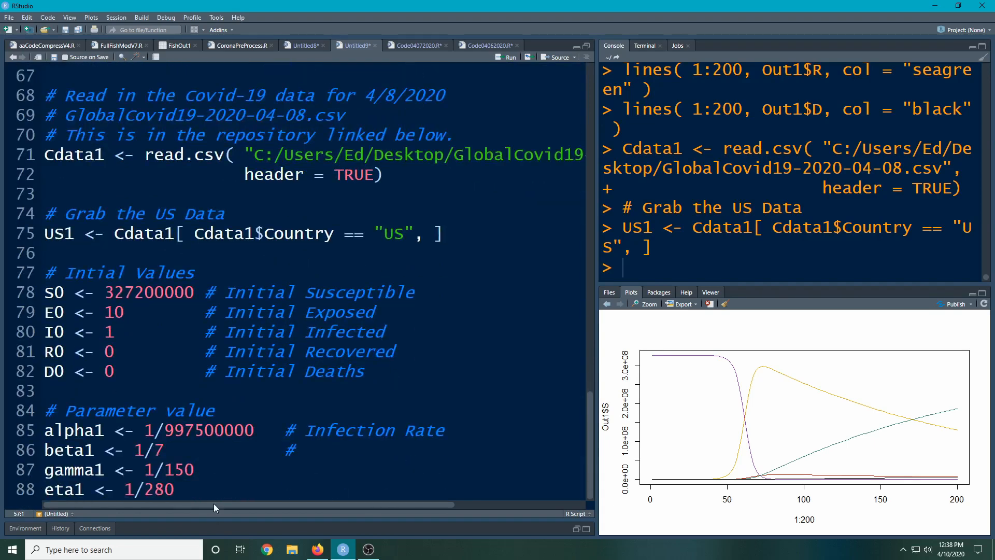
{"action": "scroll", "scroll_direction": "down", "scroll_amount": 3}
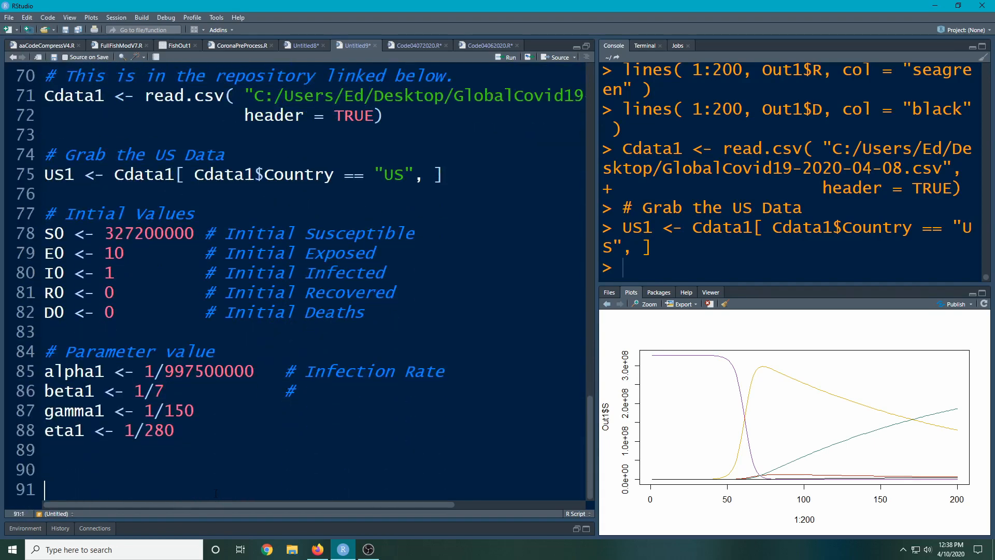
{"action": "type", "text": "Out1 <- SEIRD1( S0, E0, I0, R0, D0,"}
{"action": "type", "text": "alpha1, beta1, gamma1, eta1,"}
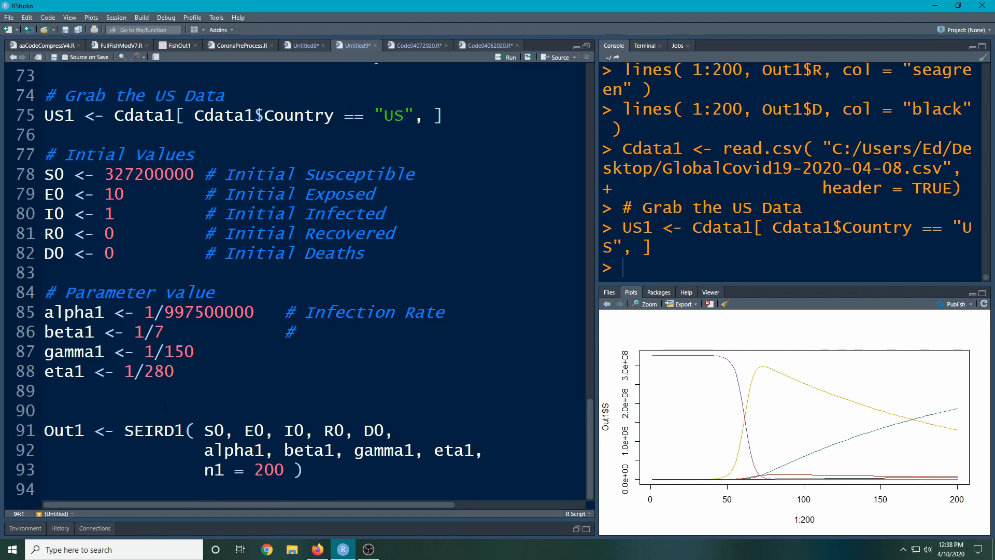
Add n1 <- nrow(US1) above the model call and remove '= 200' from the SEIRD1 call
{"action": "left_click", "coordinate": [45, 410]}
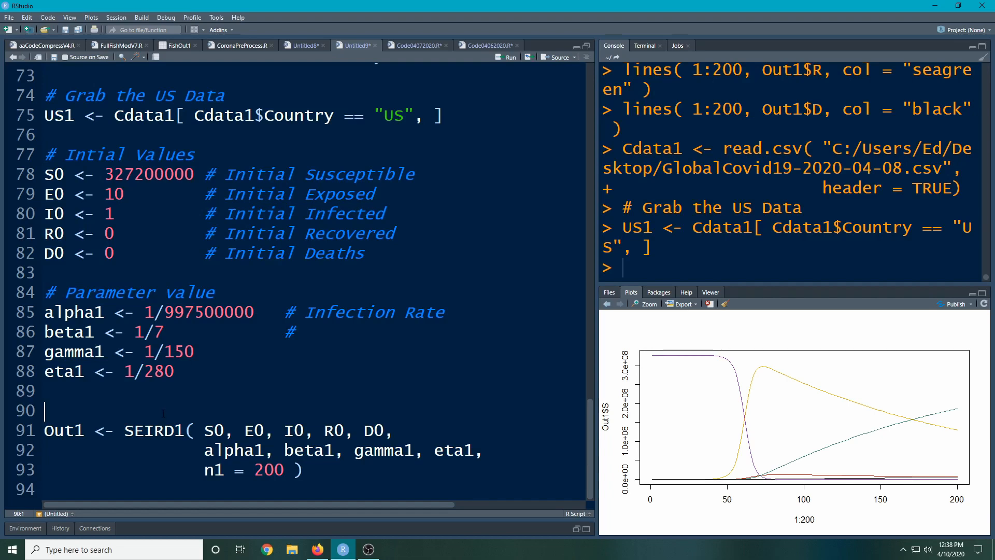
{"action": "type", "text": "n1 <-"}
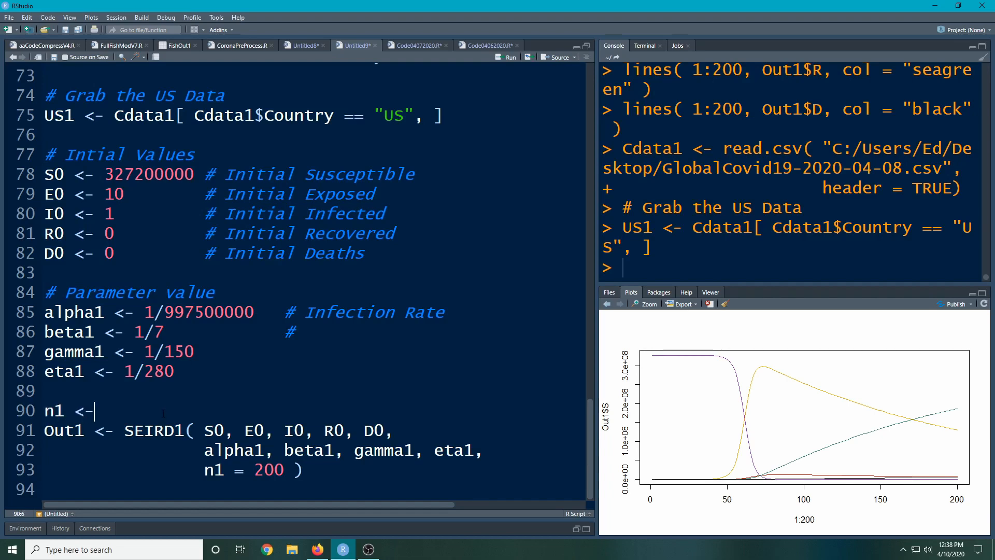
{"action": "type", "text": "nrow( US1"}
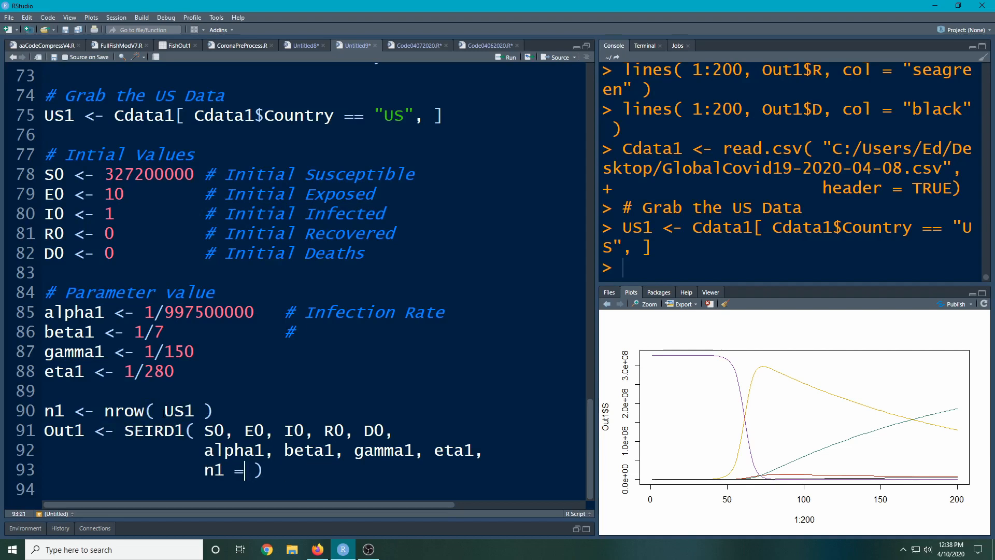
{"action": "key", "text": "BackSpace"}
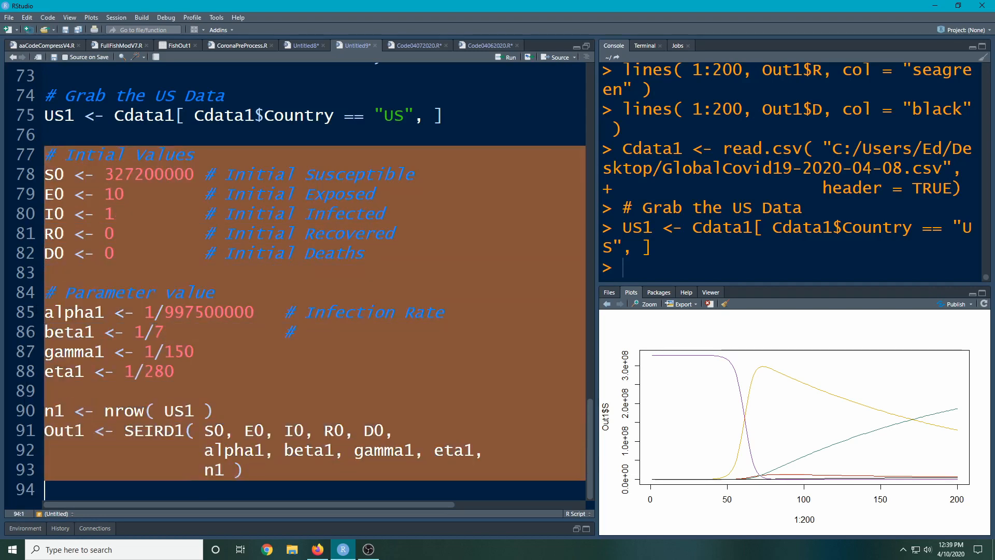
Run the selected initial values and SEIRD1 model code
{"action": "left_click", "coordinate": [509, 57]}
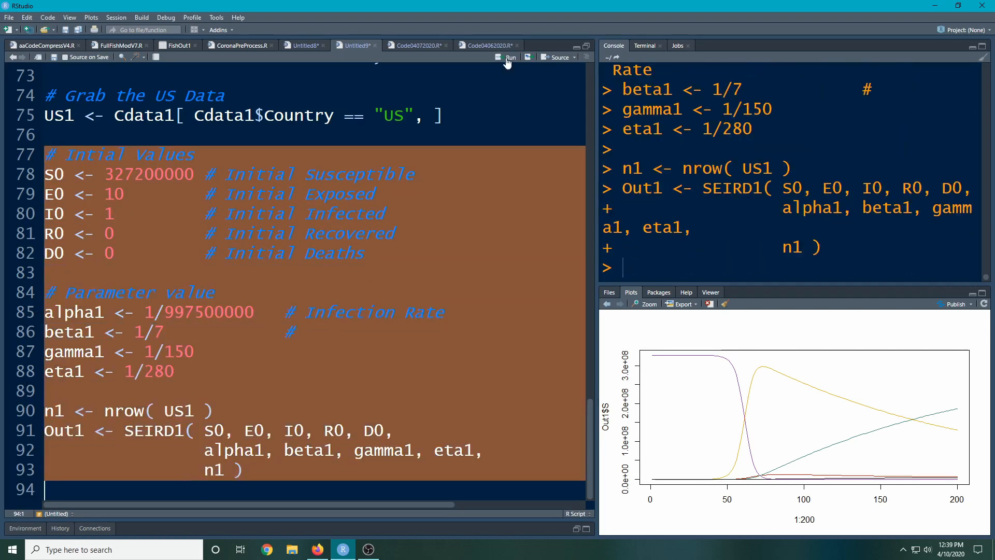
{"action": "left_click", "coordinate": [509, 57]}
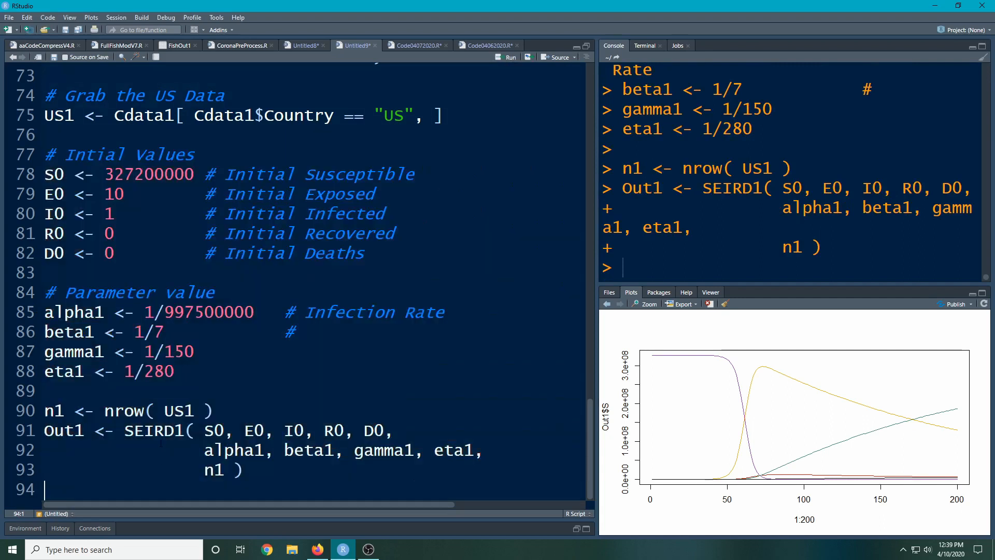
{"action": "scroll", "scroll_direction": "down", "scroll_amount": 3}
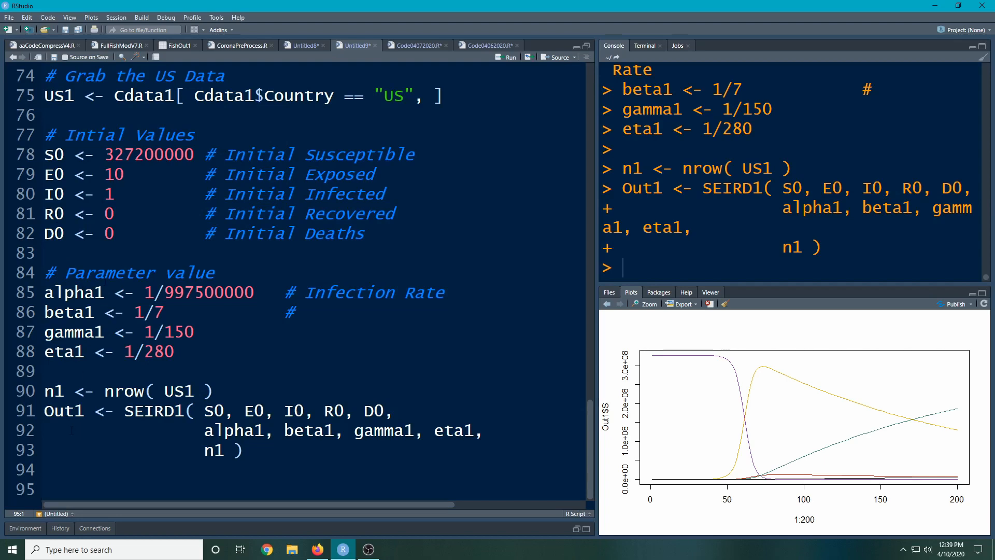
Type plot(1:n1, US1$Confirmed, col = "red") below the model call
{"action": "type", "text": "p"}
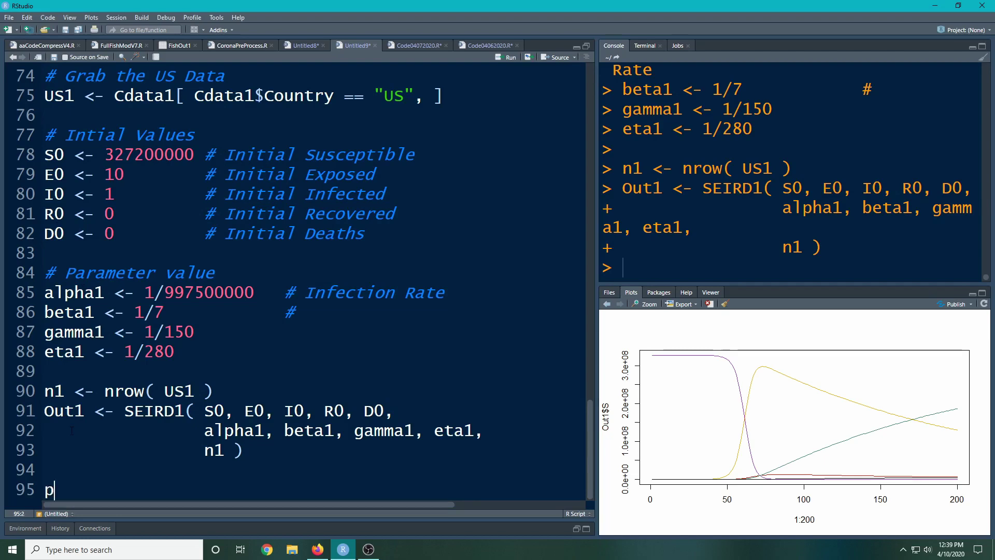
{"action": "type", "text": "lot( )"}
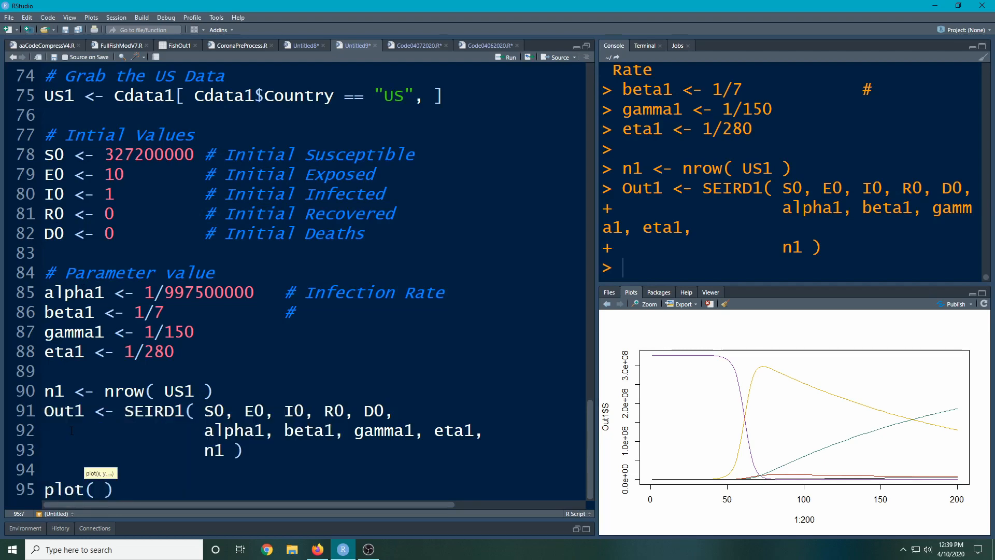
{"action": "type", "text": "US1$"}
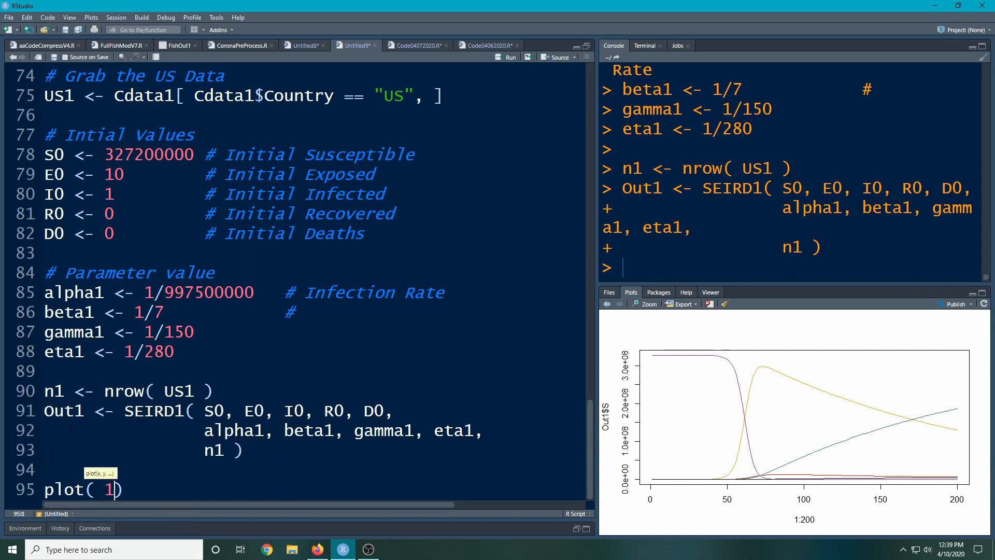
{"action": "type", "text": ":n1"}
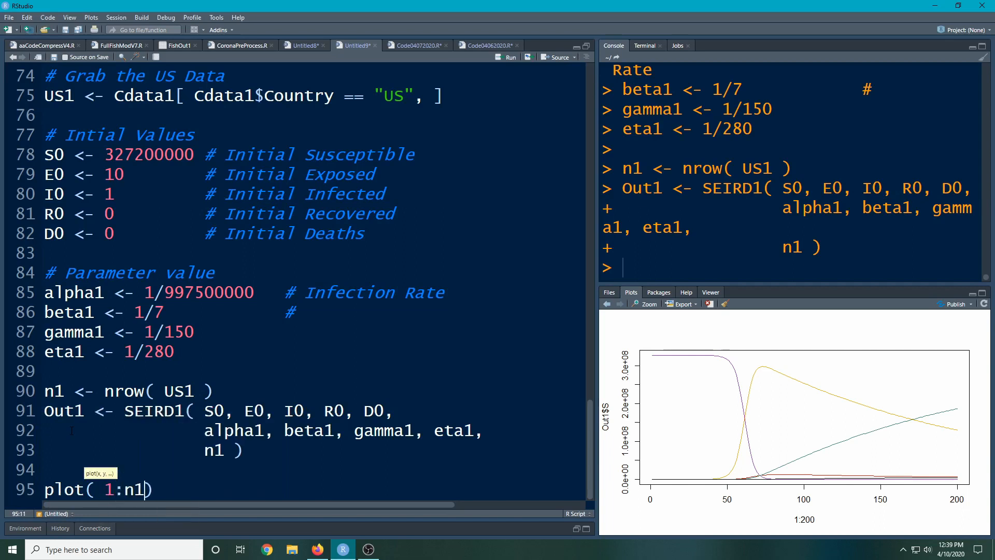
{"action": "type", "text": ","}
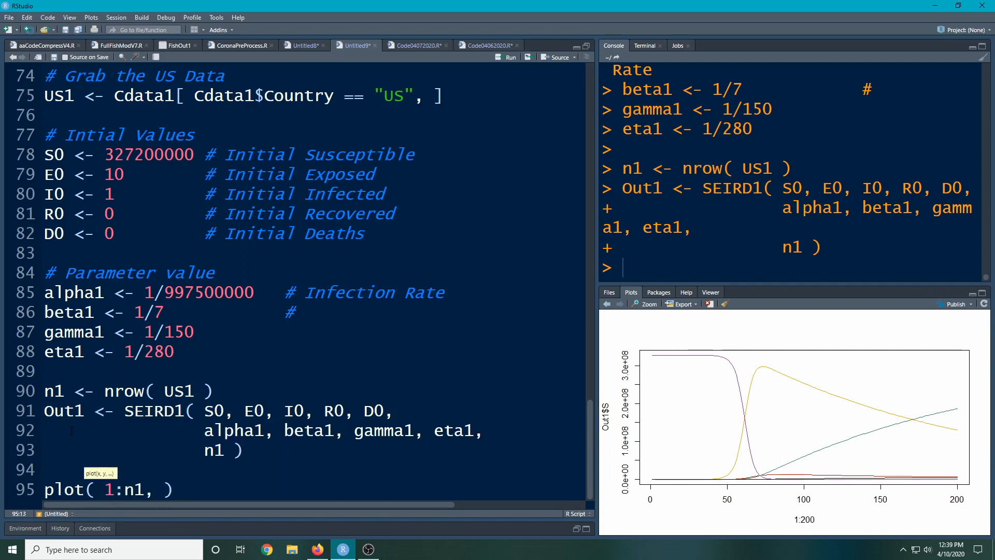
{"action": "type", "text": "US"}
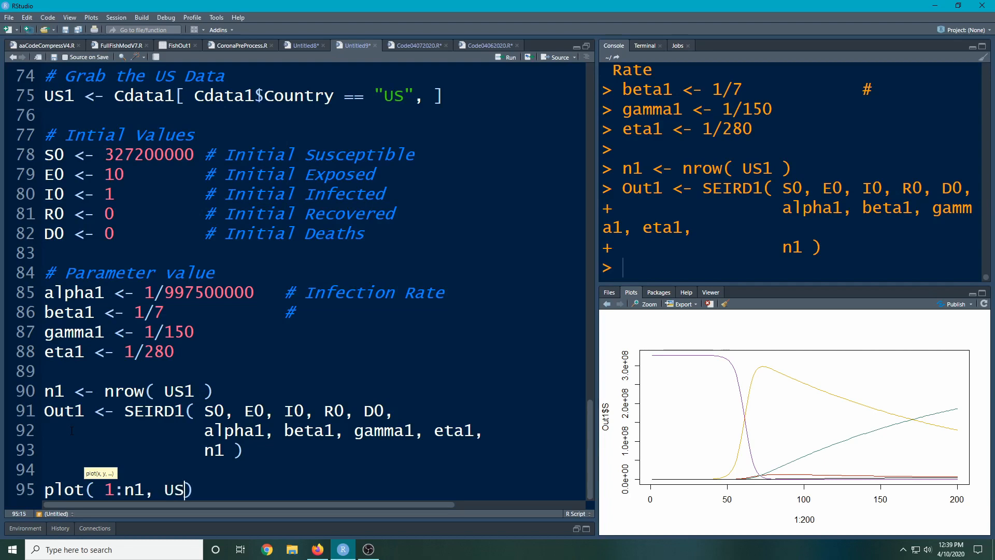
{"action": "type", "text": "$"}
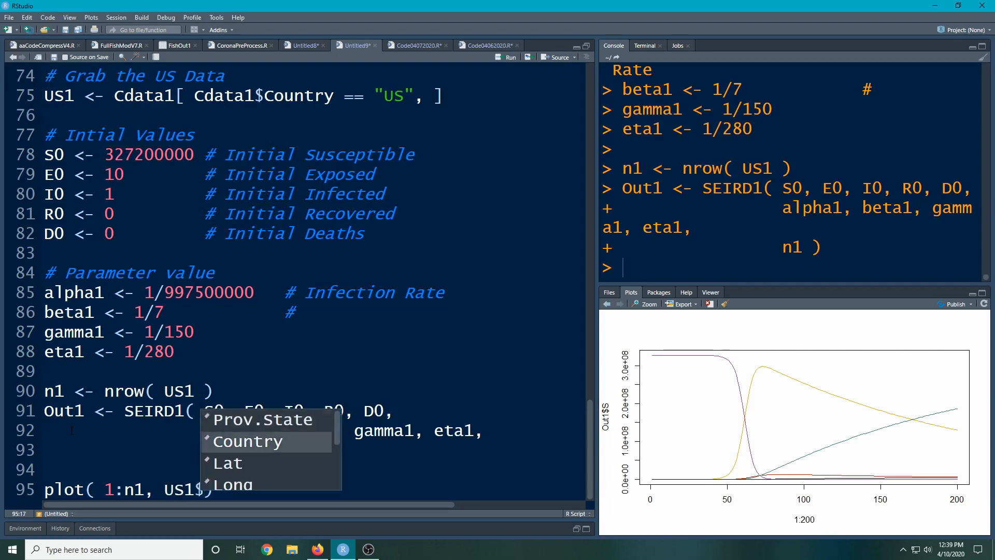
{"action": "type", "text": "Confirmed"}
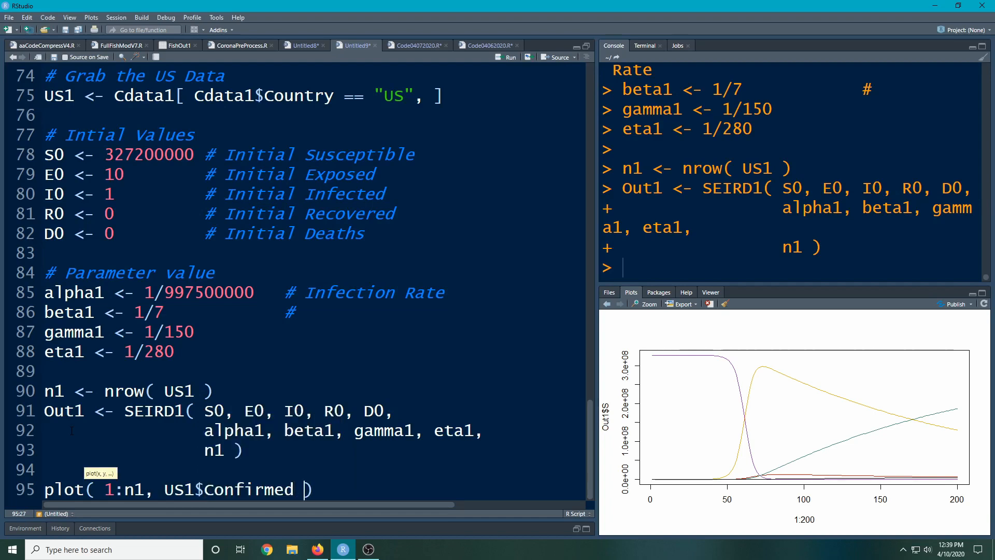
{"action": "type", "text": ", re"}
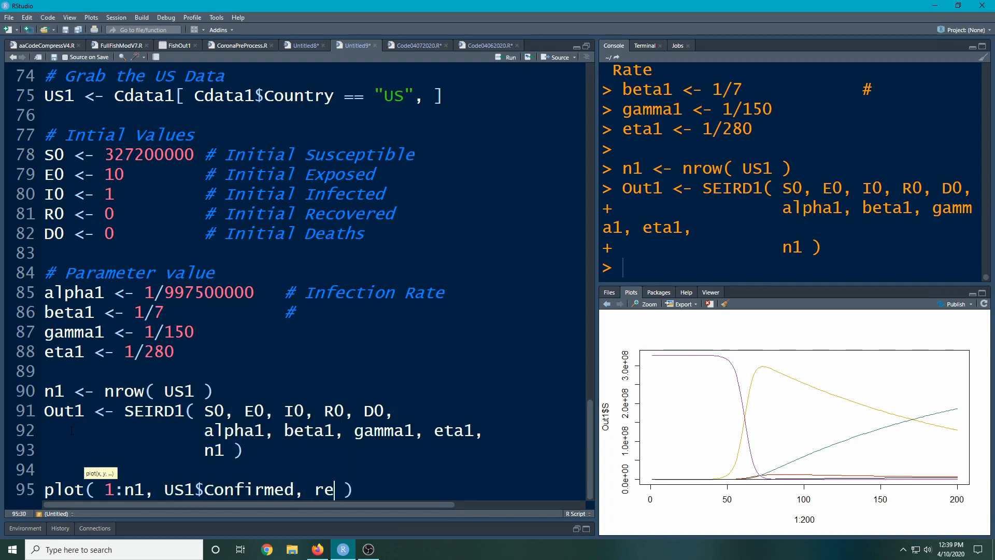
{"action": "type", "text": "col = \"red"}
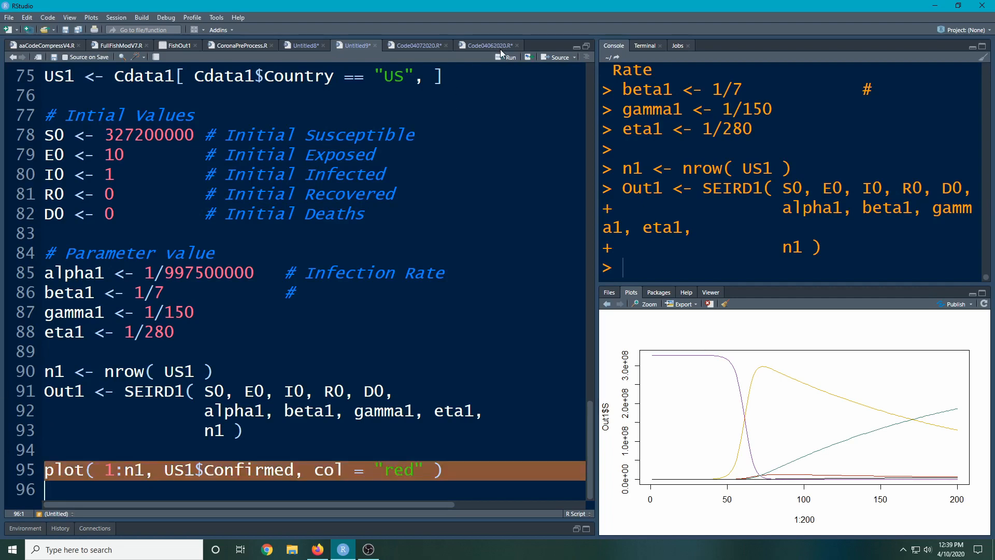
Run the plot line to draw US confirmed cases as red points
{"action": "left_click", "coordinate": [507, 57]}
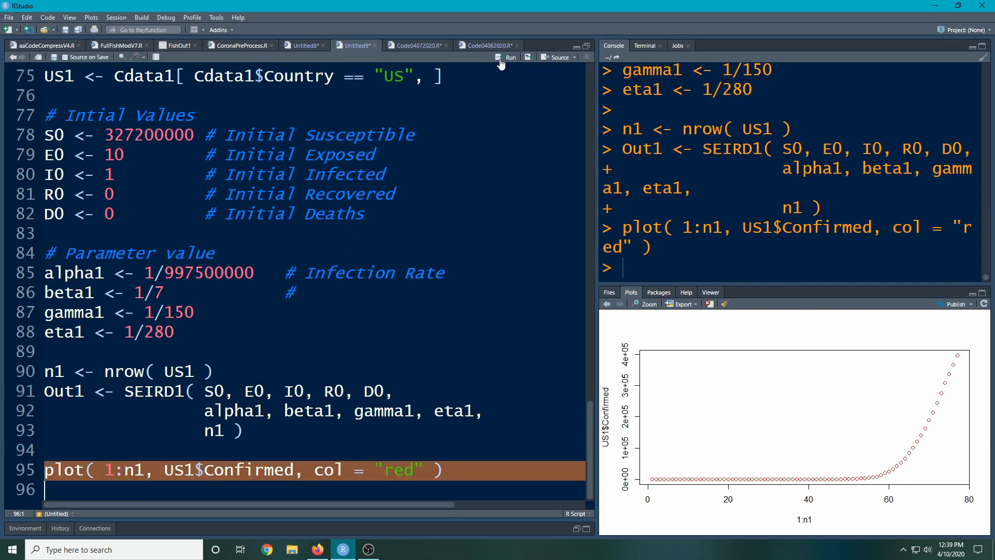
{"action": "mouse_move", "coordinate": [955, 411]}
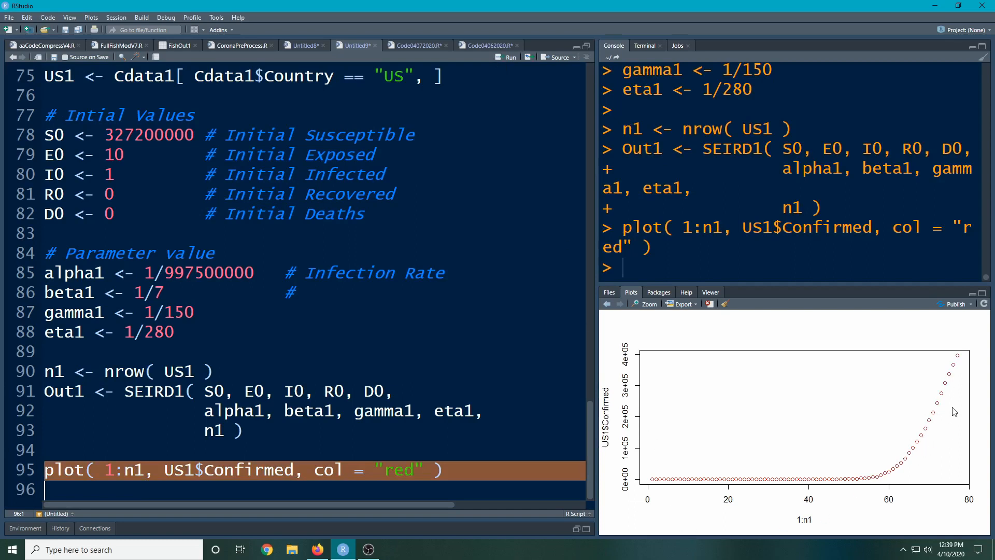
{"action": "mouse_move", "coordinate": [934, 412]}
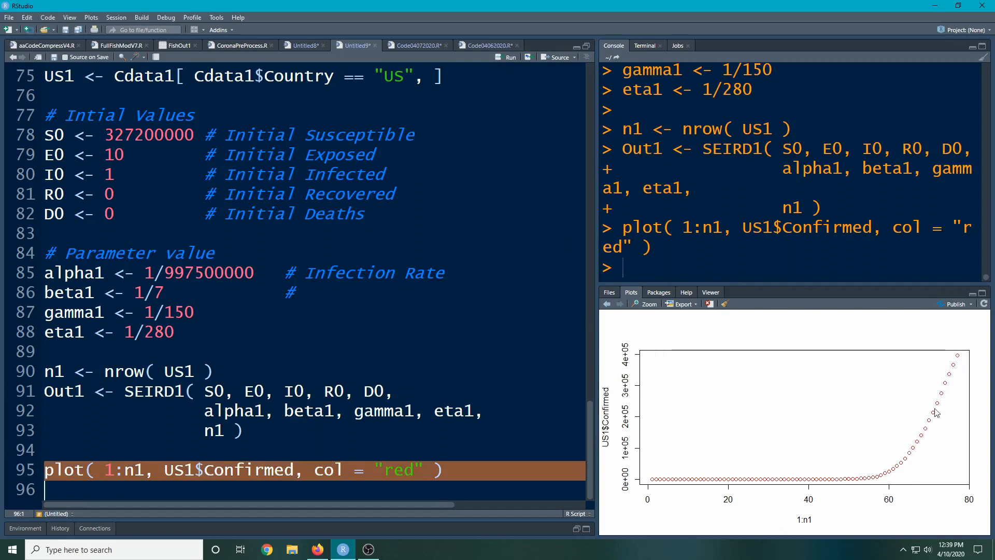
{"action": "mouse_move", "coordinate": [915, 424]}
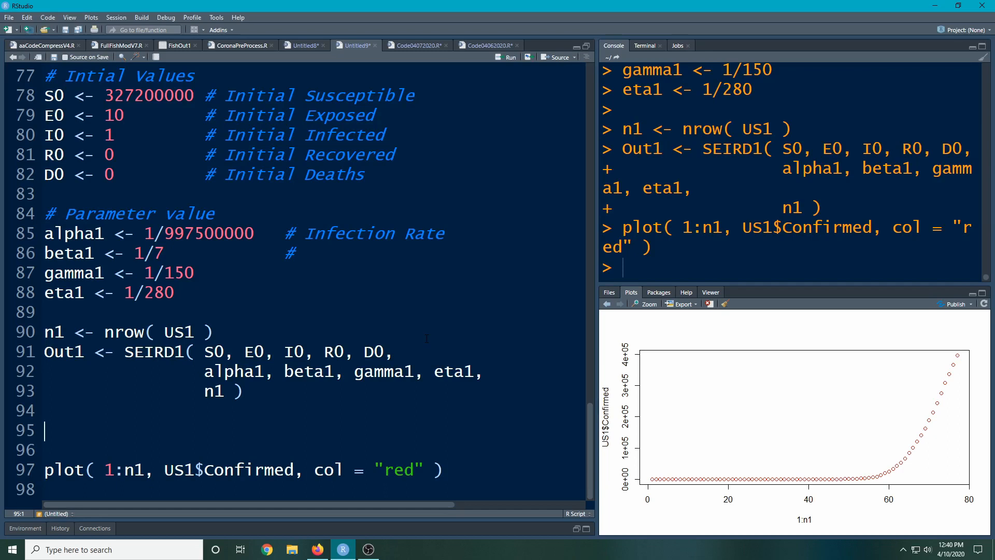
Define US1$ActInfect as Confirmed minus Deaths minus Recovered, then select Confirmed in plot()
{"action": "type", "text": "S"}
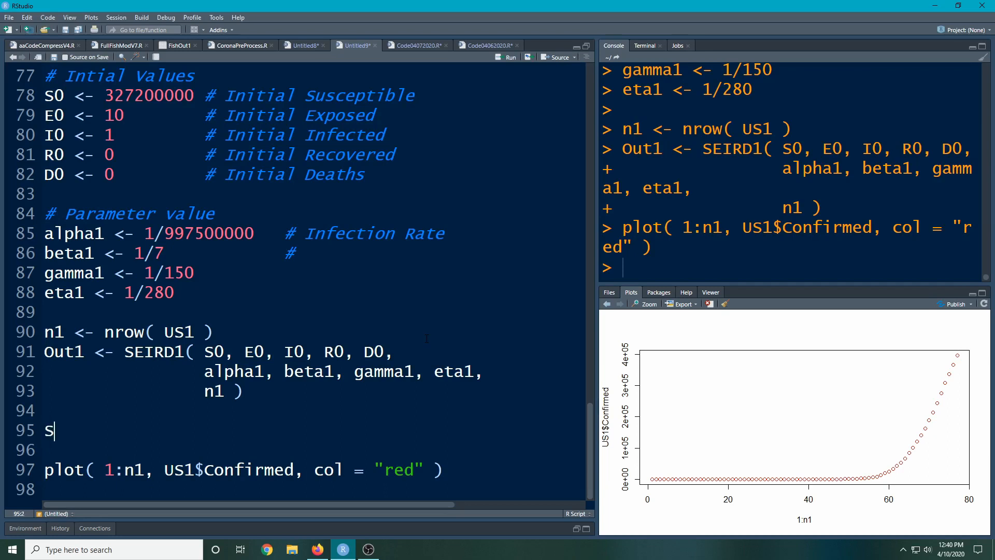
{"action": "type", "text": "US1"}
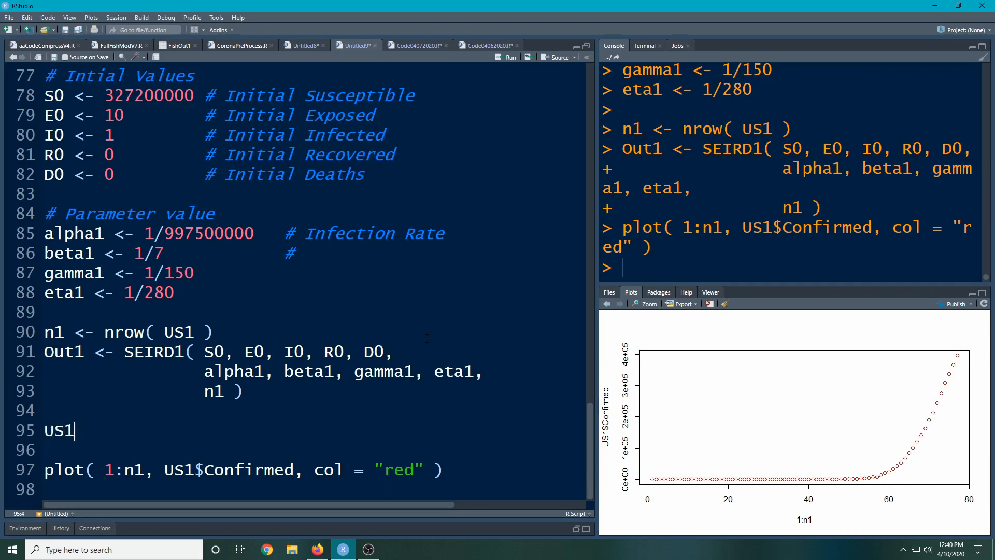
{"action": "type", "text": "$Act"}
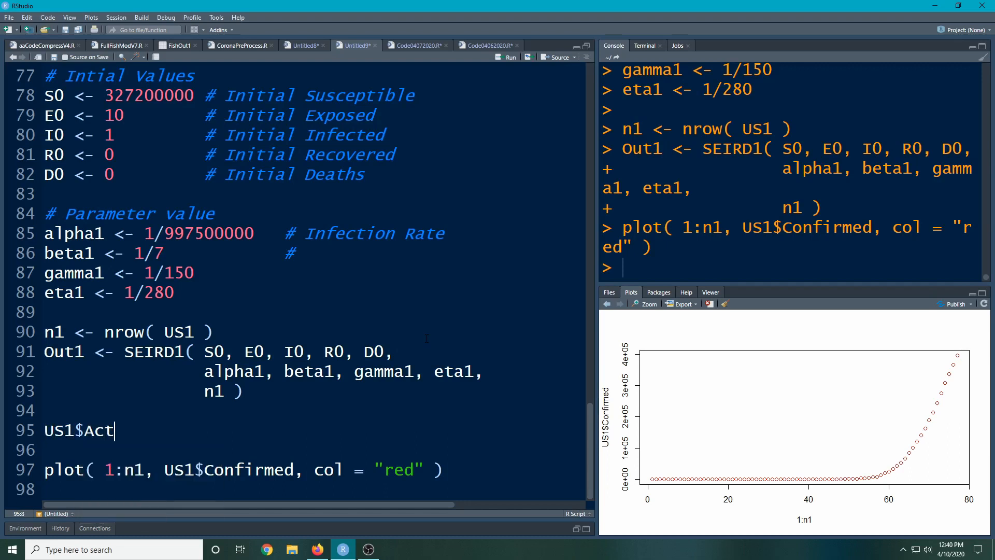
{"action": "type", "text": "Infect <-"}
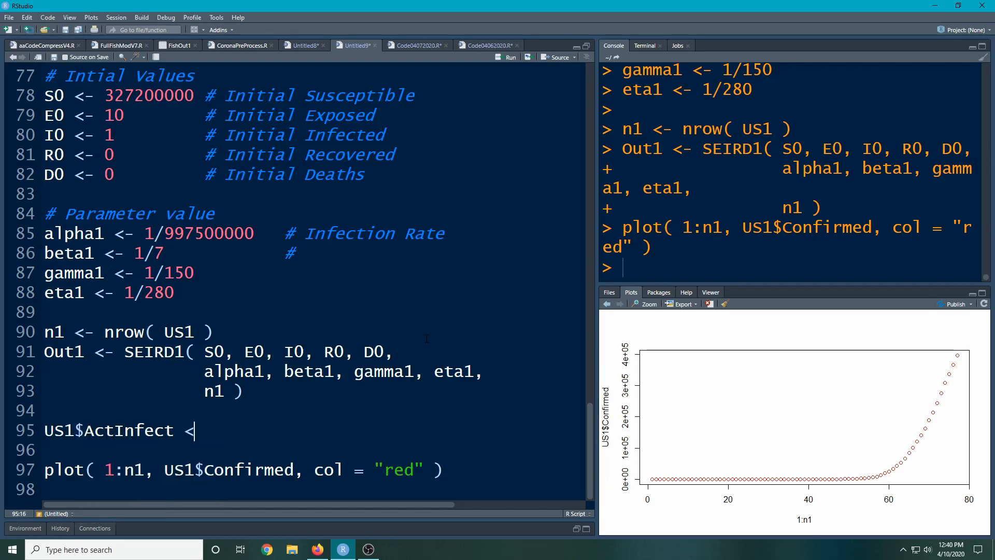
{"action": "type", "text": "-"}
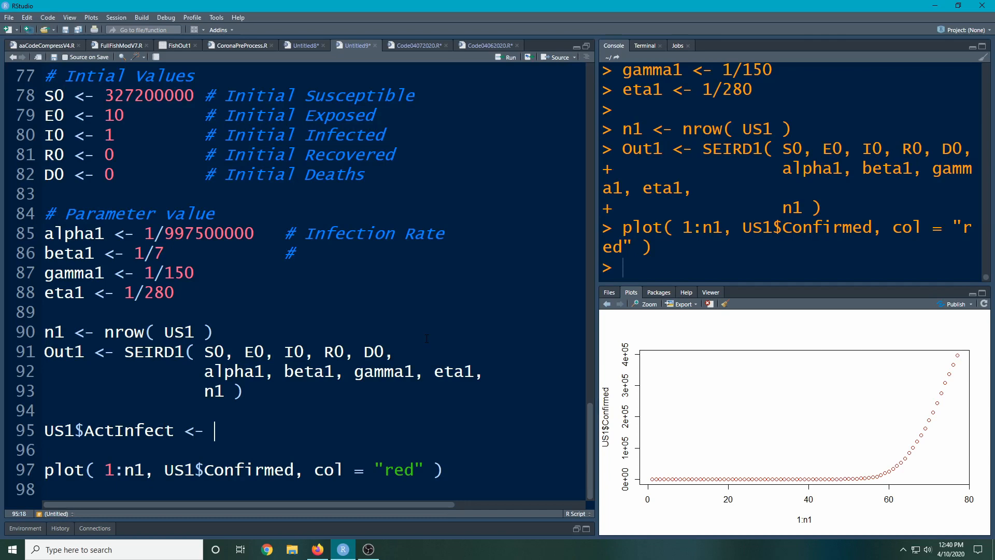
{"action": "type", "text": "US1"}
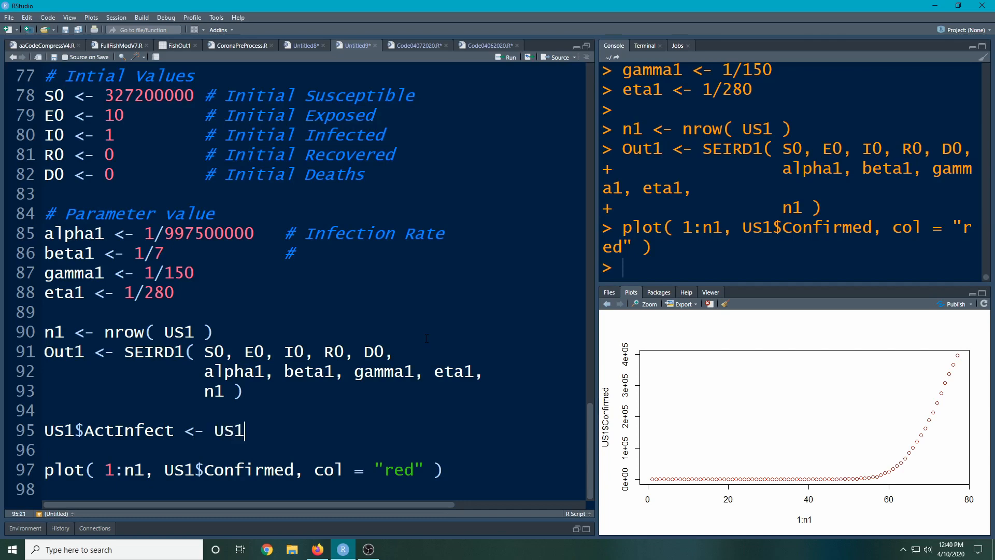
{"action": "type", "text": "$Confirmed -"}
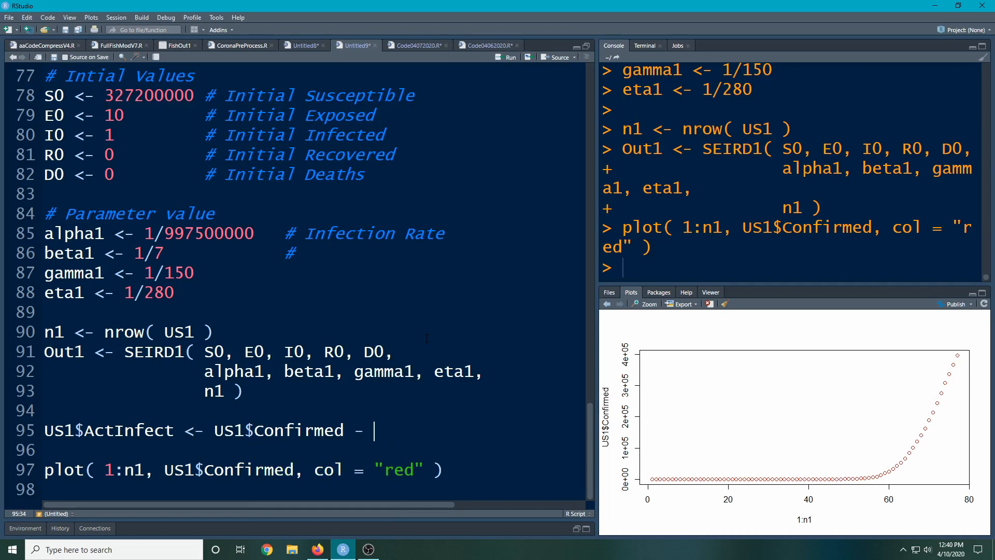
{"action": "type", "text": "US1$"}
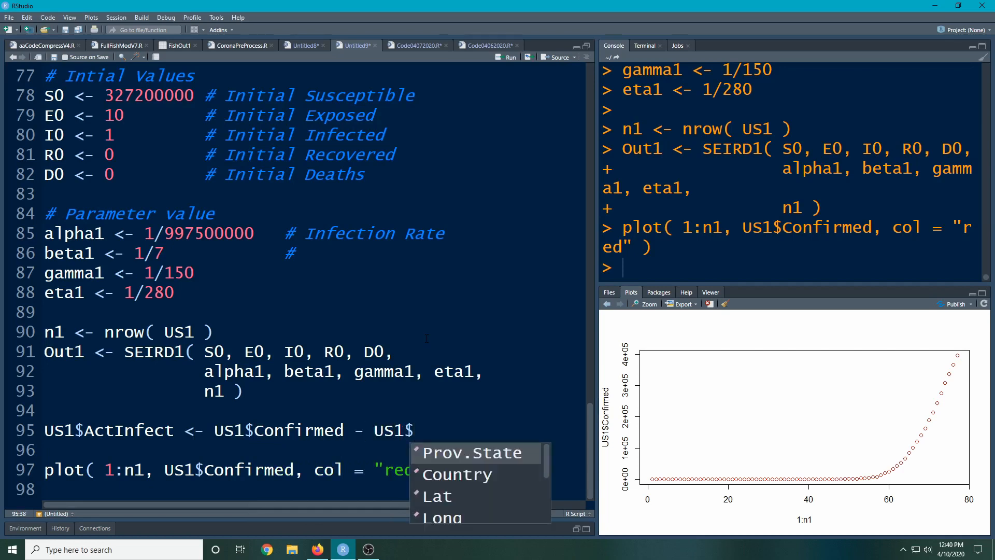
{"action": "type", "text": "Deaths"}
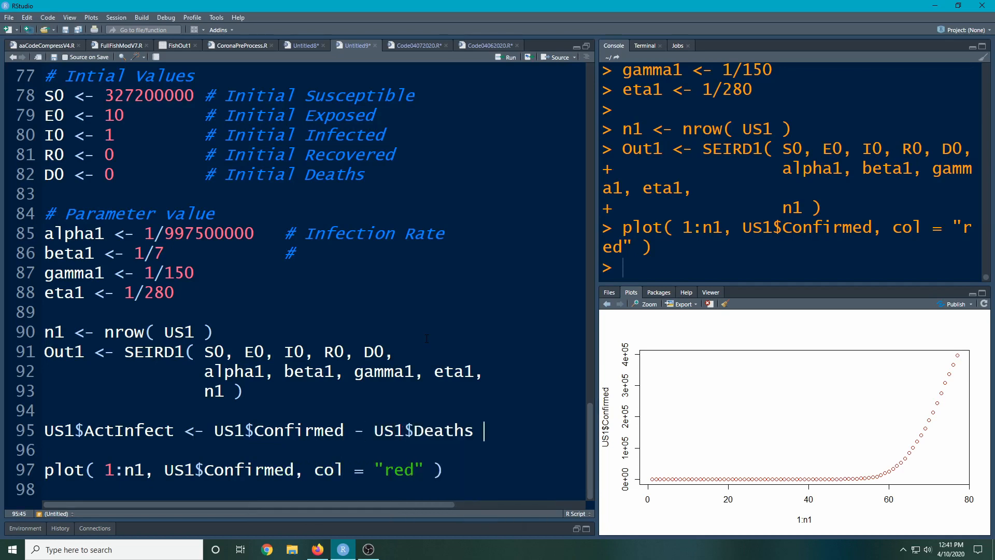
{"action": "type", "text": "- US"}
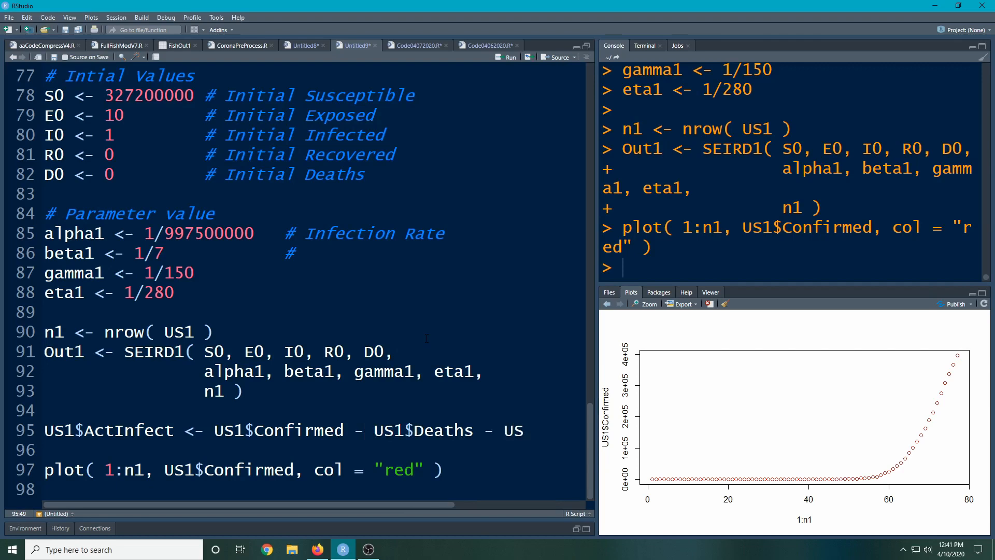
{"action": "type", "text": "$"}
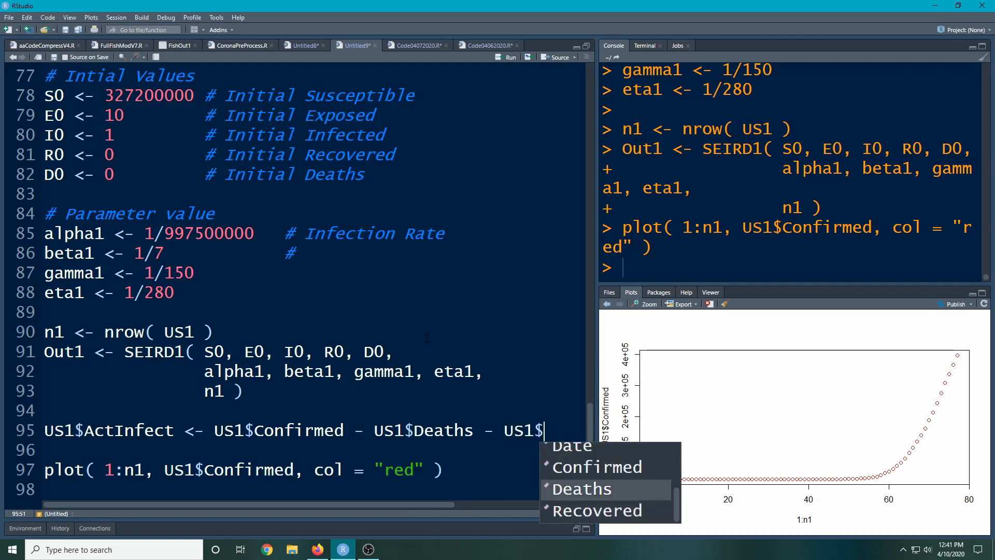
{"action": "left_click", "coordinate": [596, 509]}
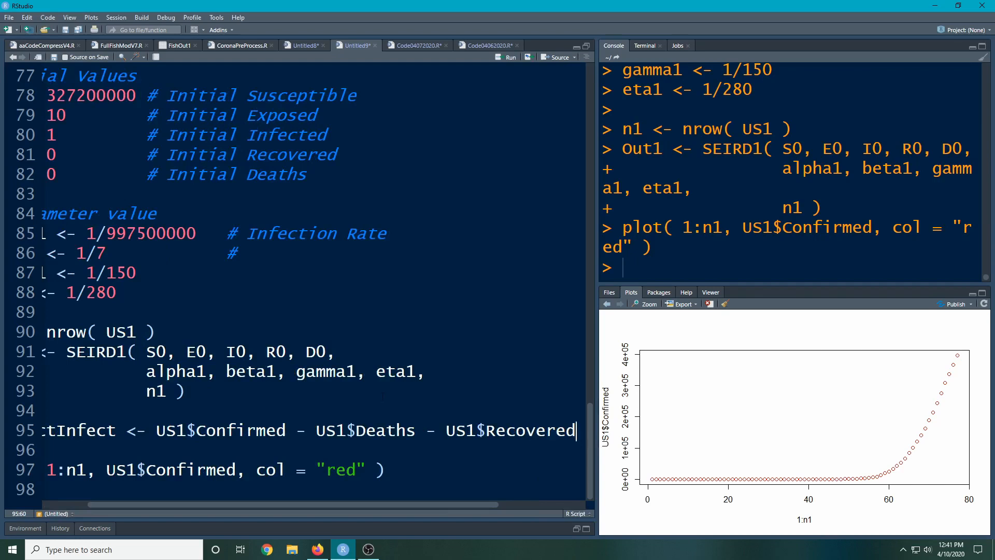
{"action": "scroll", "scroll_direction": "left", "scroll_amount": 3}
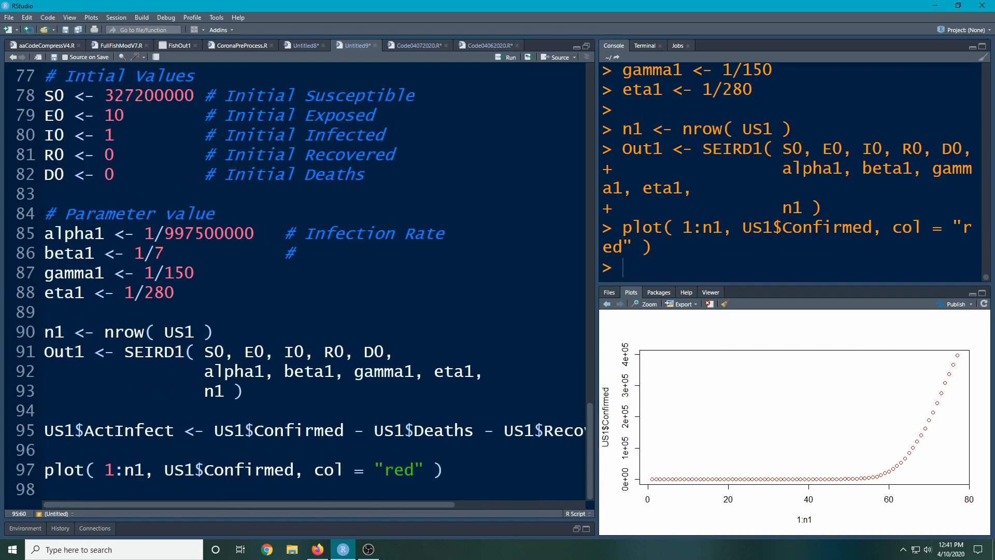
{"action": "double_click", "coordinate": [249, 469]}
{"action": "type", "text": "Act"}
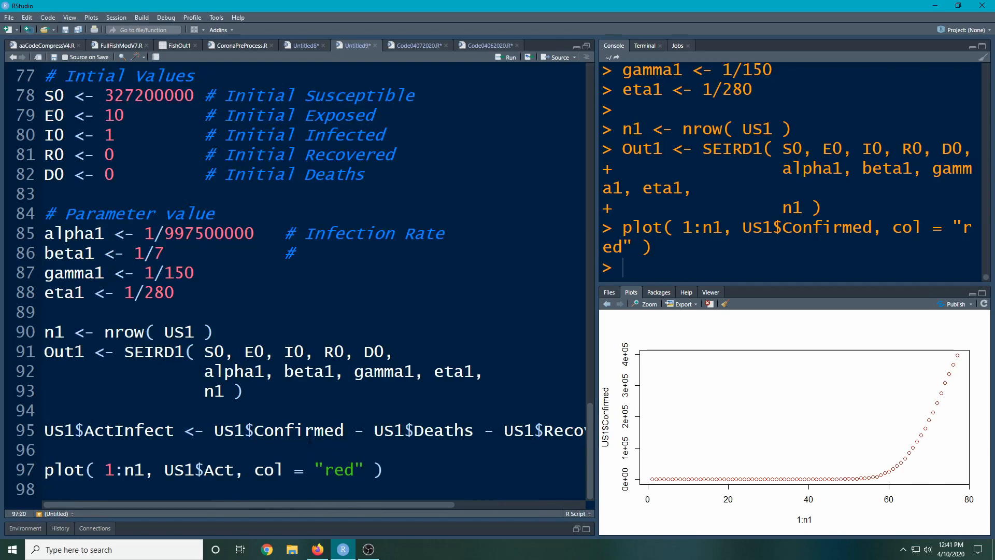
Plot US1$ActInfect, add a '# Get the corrected data.' comment, and run the block
{"action": "type", "text": "Infect"}
{"action": "type", "text": "# Get the corre"}
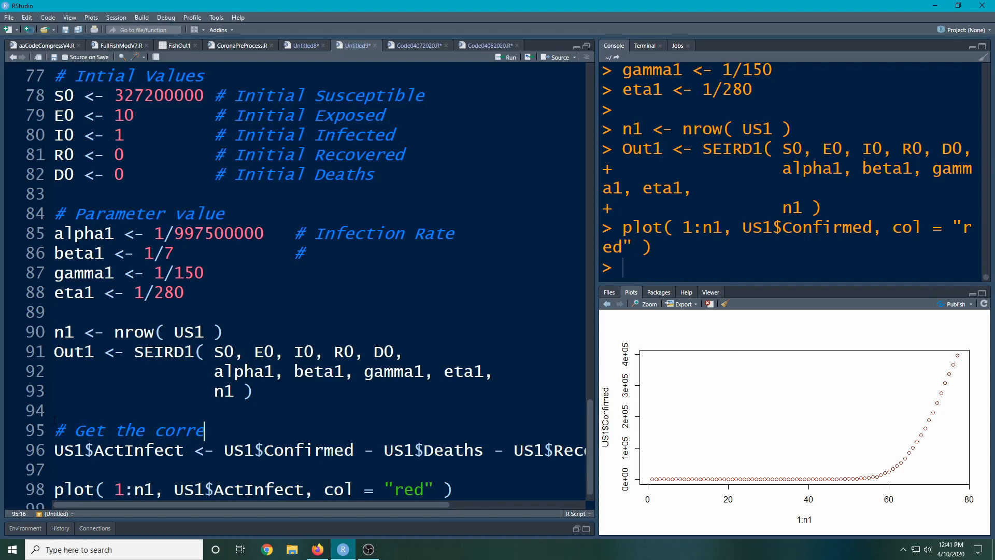
{"action": "type", "text": "cted data."}
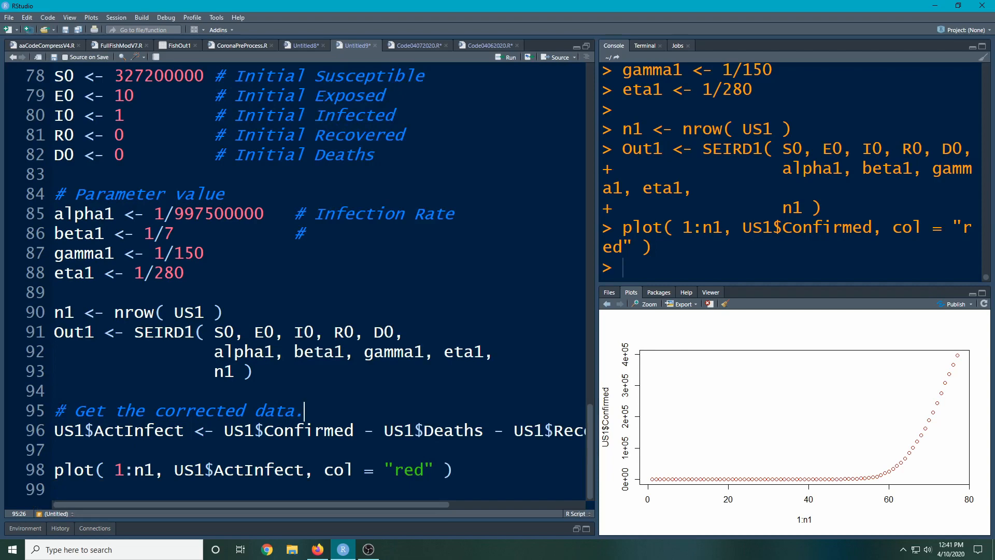
{"action": "left_click", "coordinate": [55, 449]}
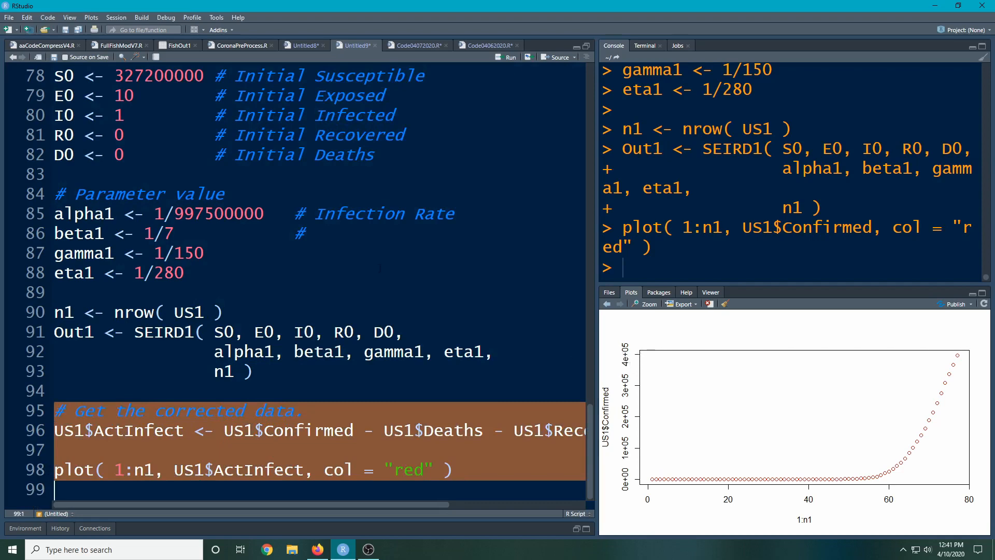
{"action": "left_click", "coordinate": [510, 57]}
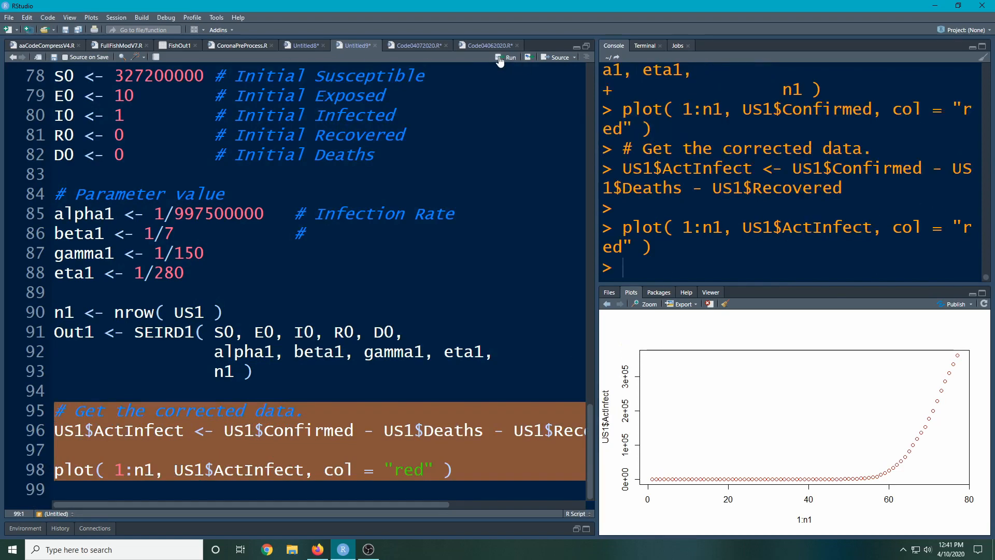
{"action": "mouse_move", "coordinate": [319, 469]}
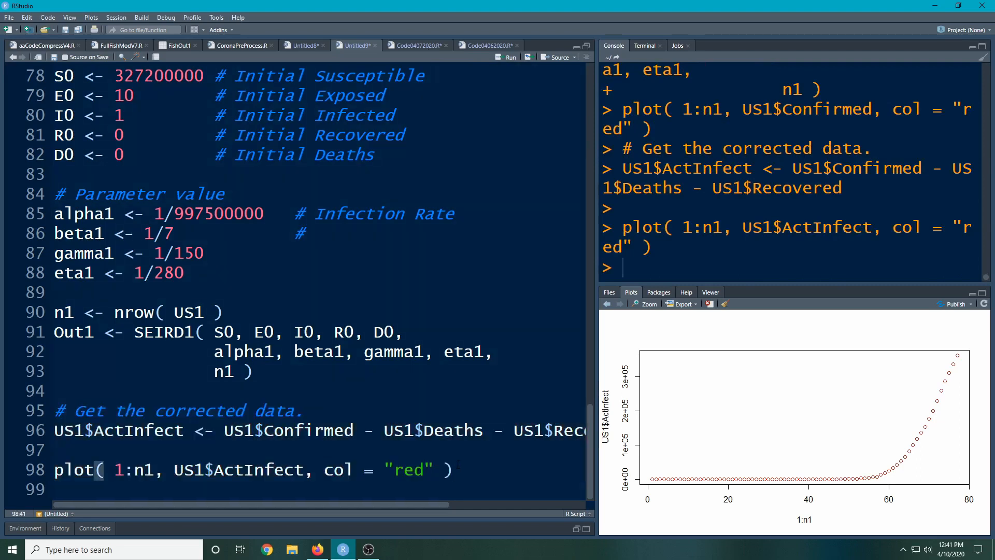
Start a lines() call beneath the active-infections plot line
{"action": "type", "text": "lines("}
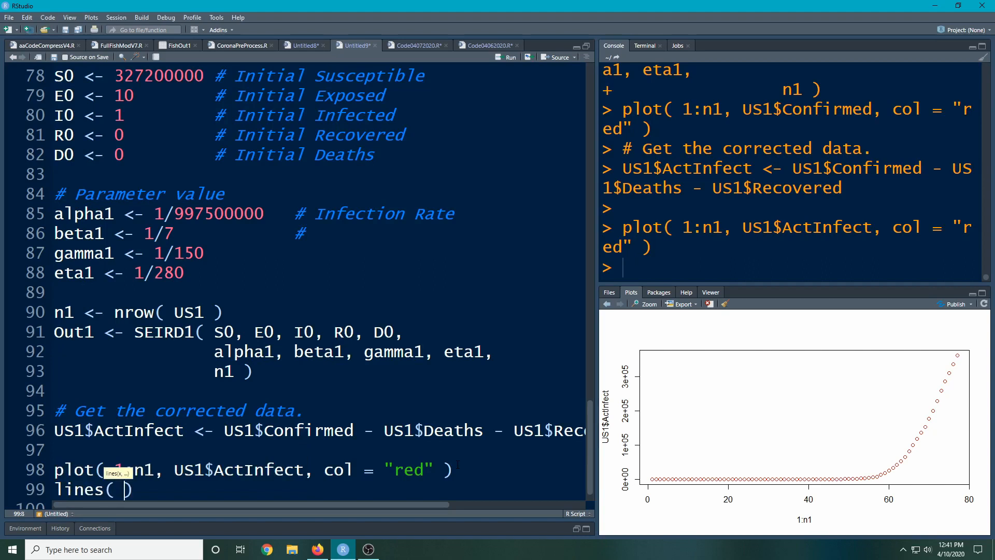
Complete lines(1:n1, Out1$I, col = "red") to overlay the model's infected curve
{"action": "type", "text": "1:n1, OUt"}
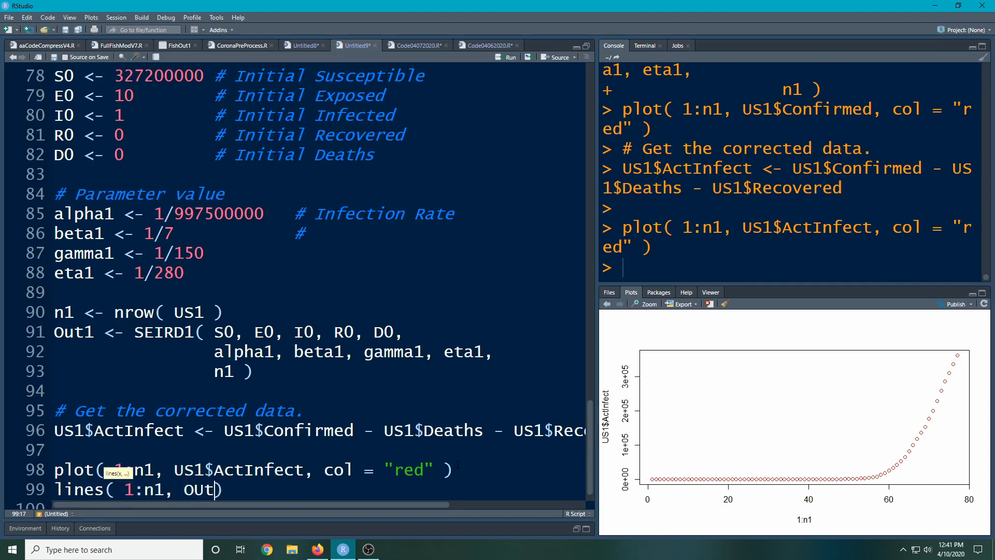
{"action": "type", "text": "Out"}
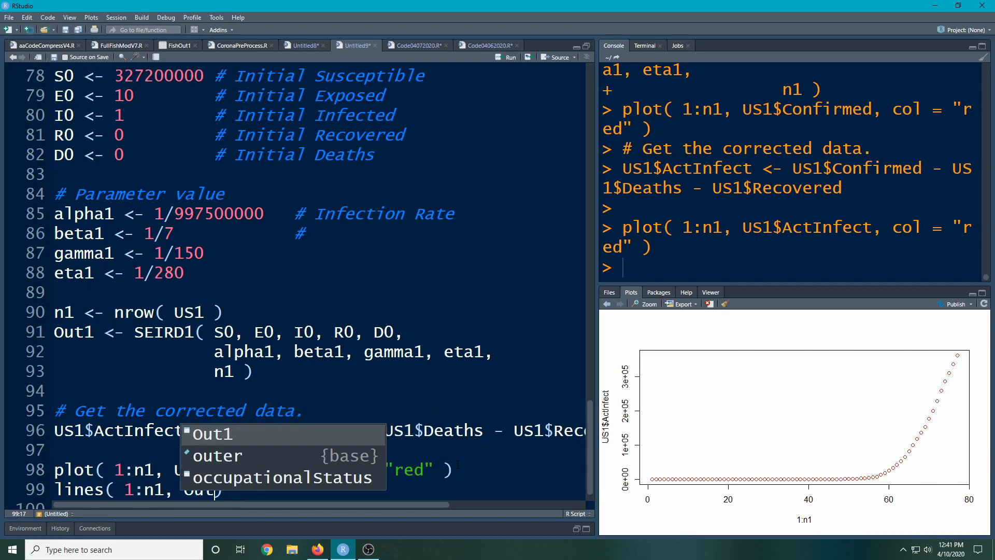
{"action": "type", "text": "$I,"}
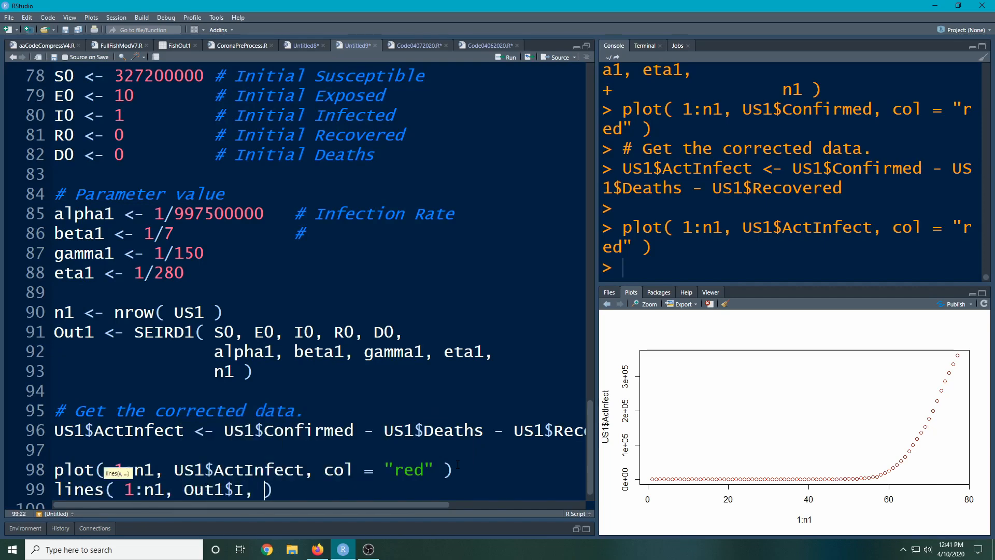
{"action": "type", "text": "col = \"re"}
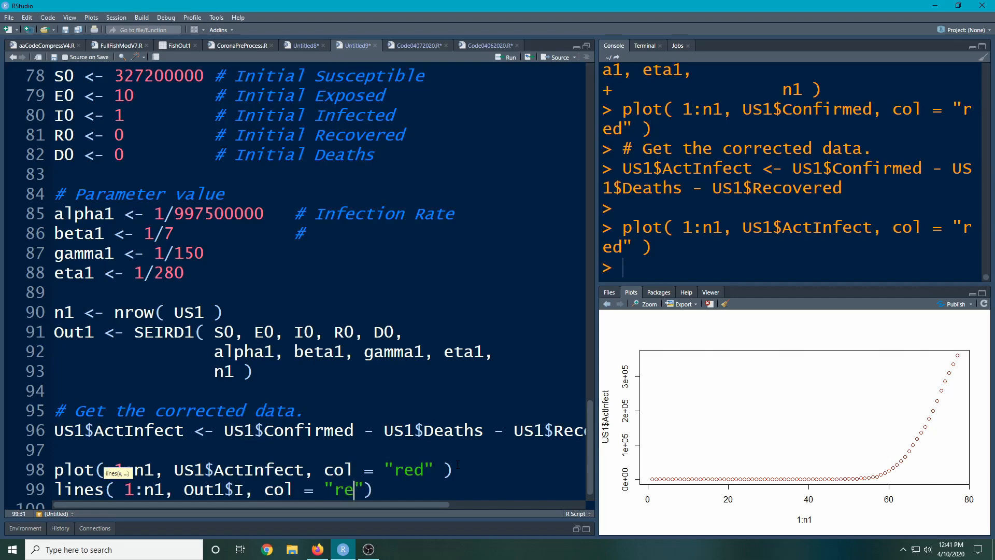
{"action": "type", "text": "d"}
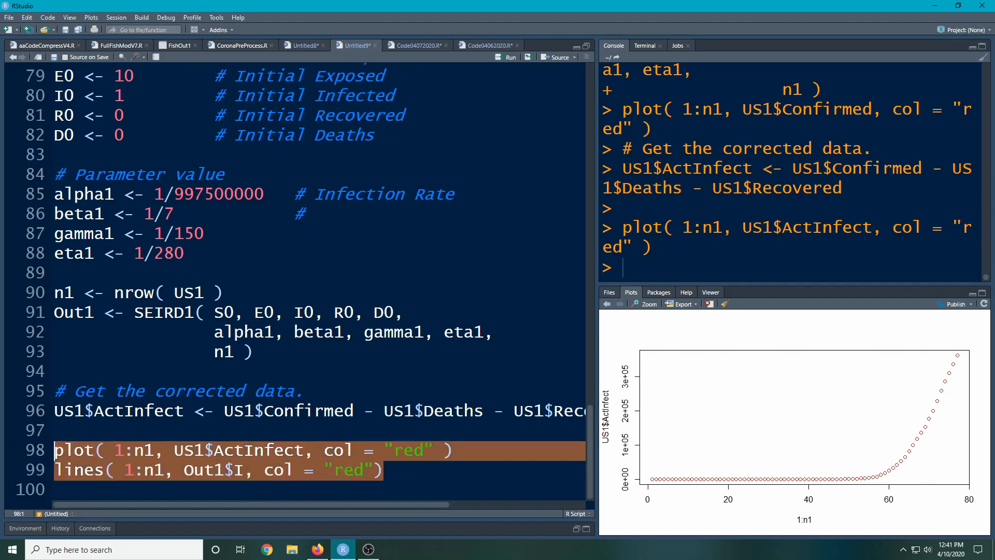
Run the selected plot() and lines() calls to overlay the SEIRD1 infected curve
{"action": "left_click", "coordinate": [505, 57]}
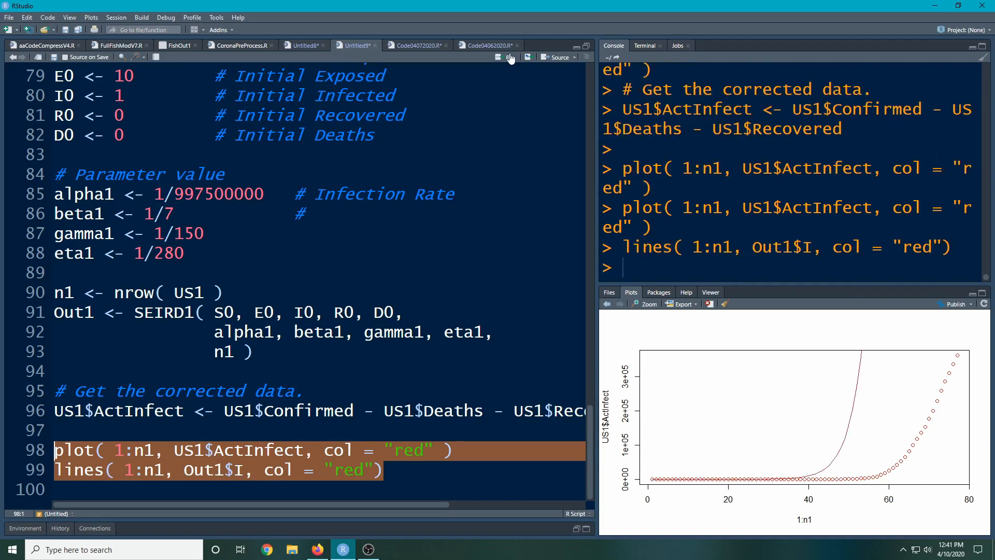
{"action": "mouse_move", "coordinate": [511, 59]}
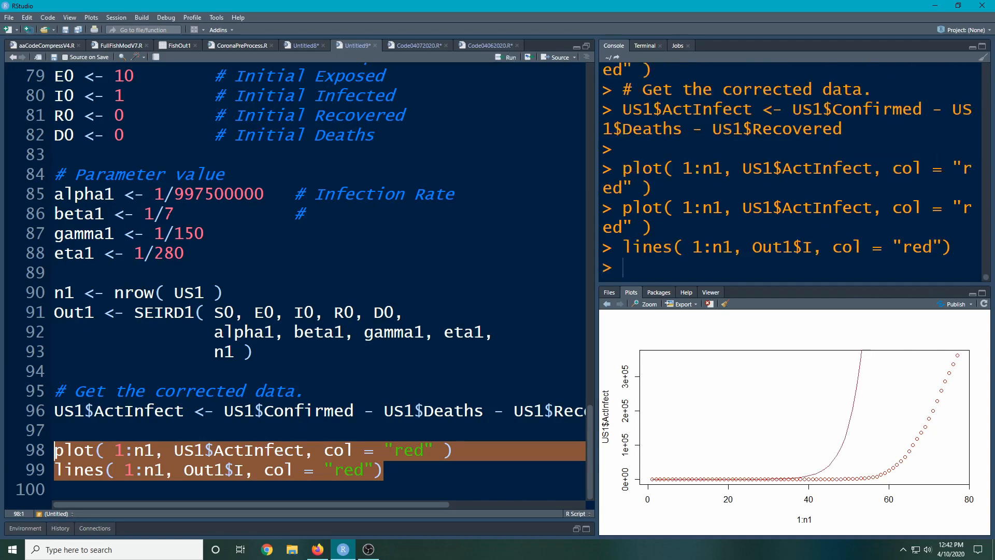